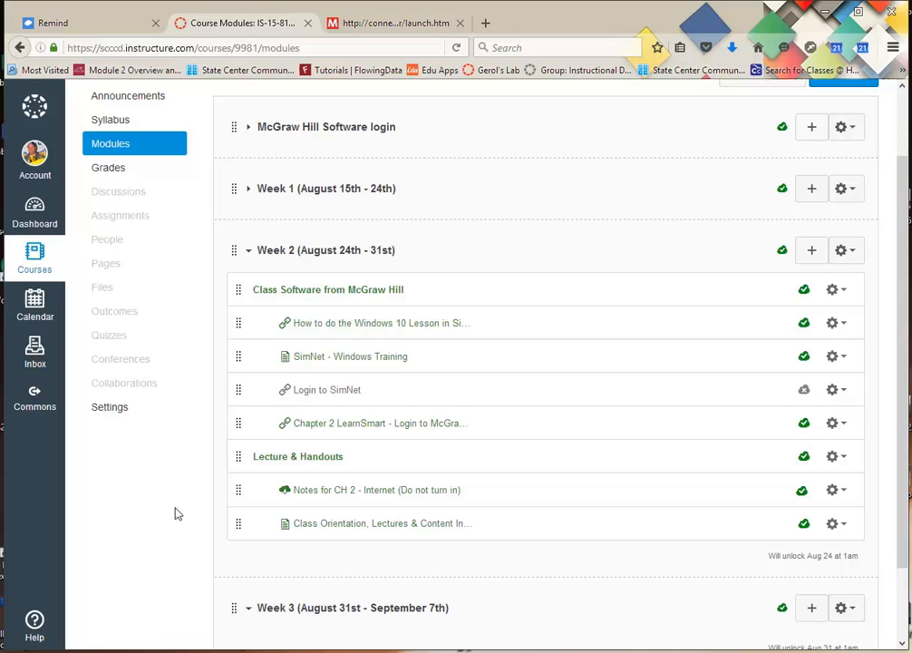
pyautogui.moveTo(306, 429)
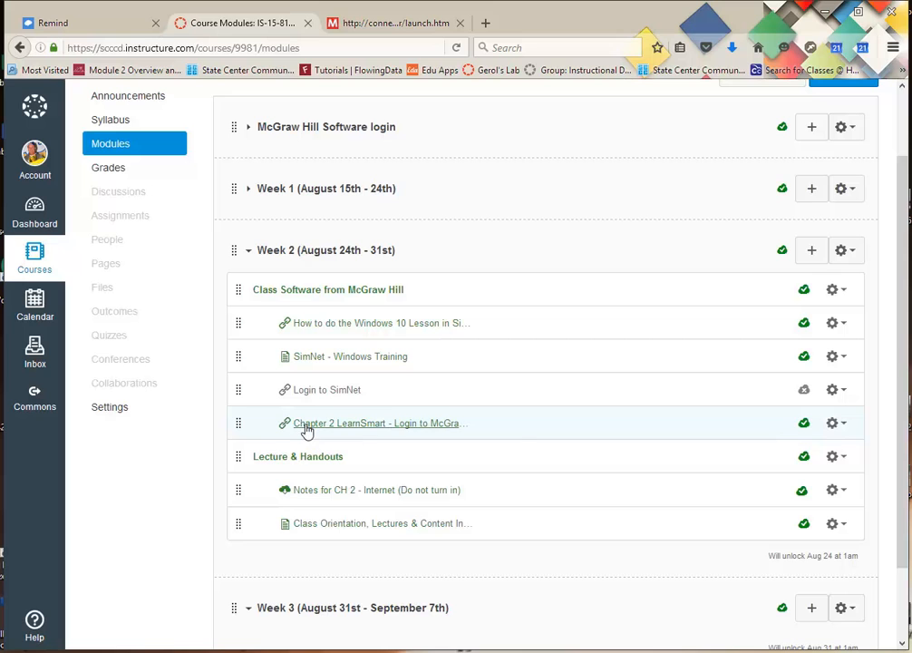
pyautogui.moveTo(308, 424)
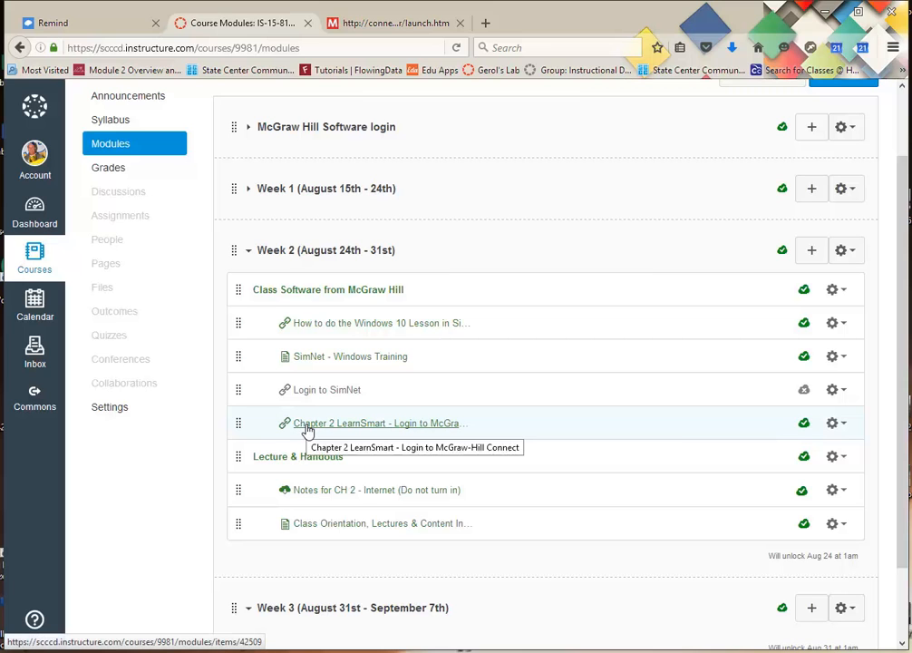
# Step: Open 'Chapter 2 LearnSmart - Login to McGraw-Hill Connect' under Week 2 in Canvas Modules
pyautogui.click(377, 423)
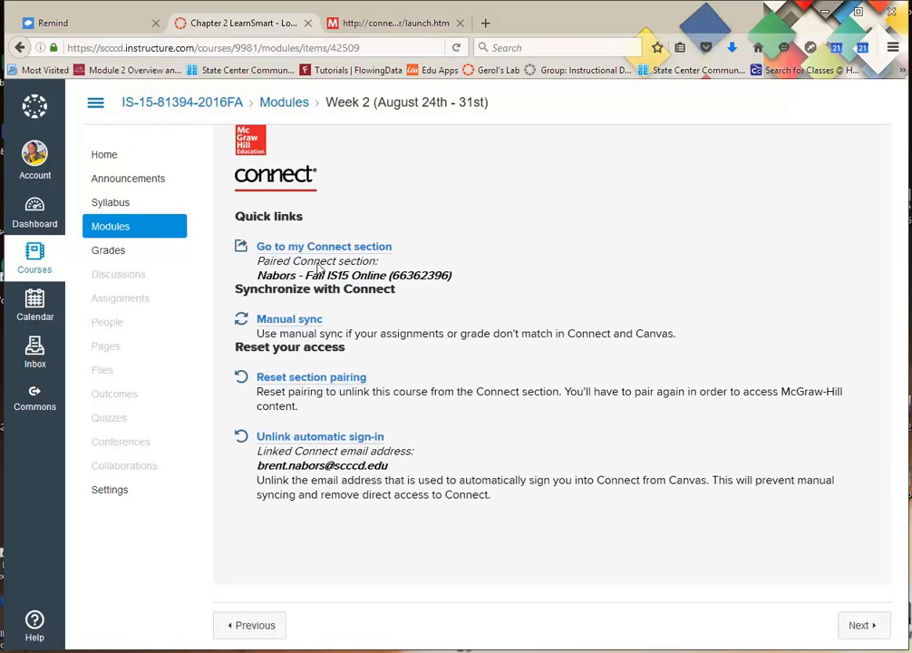
pyautogui.moveTo(324, 246)
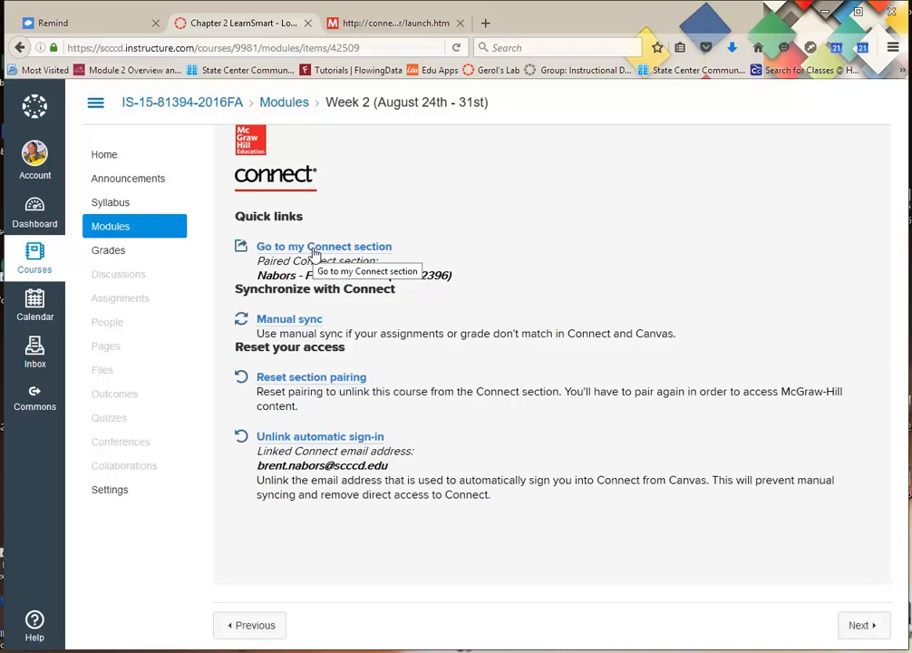
pyautogui.moveTo(388, 83)
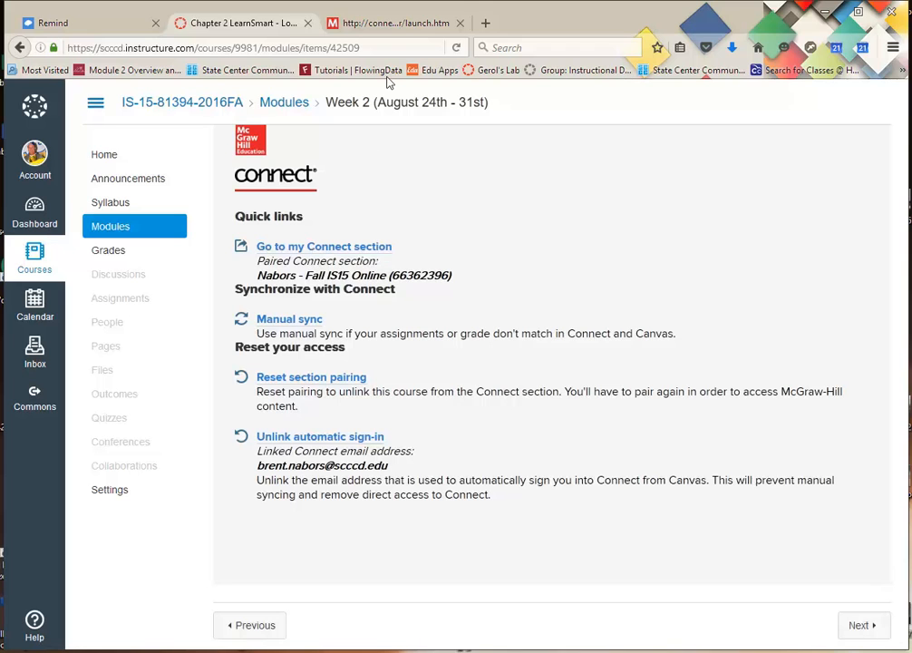
# Step: Go to the paired Connect section, then expand and collapse the navigation menu
pyautogui.click(323, 246)
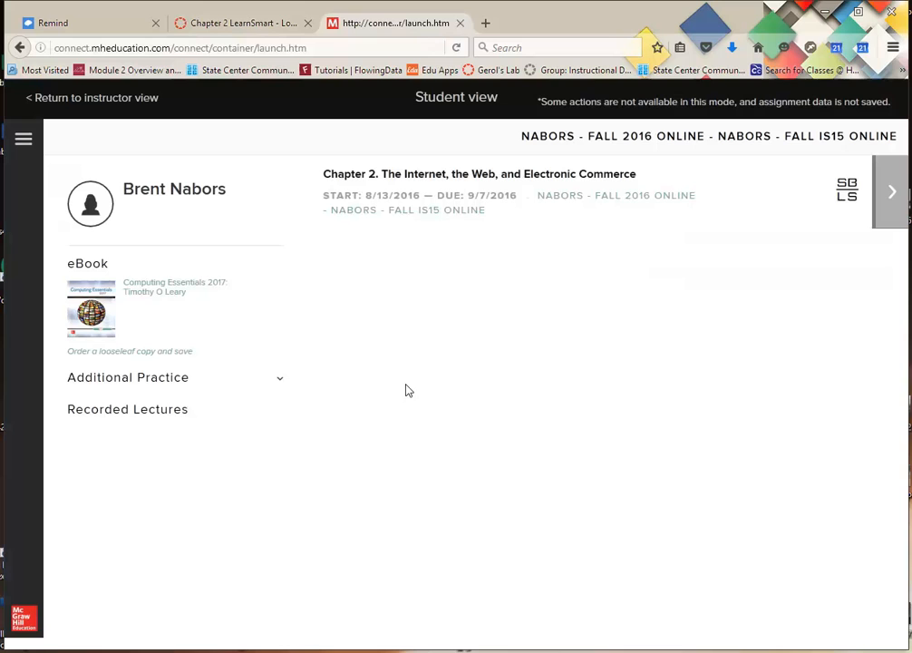
pyautogui.moveTo(409, 419)
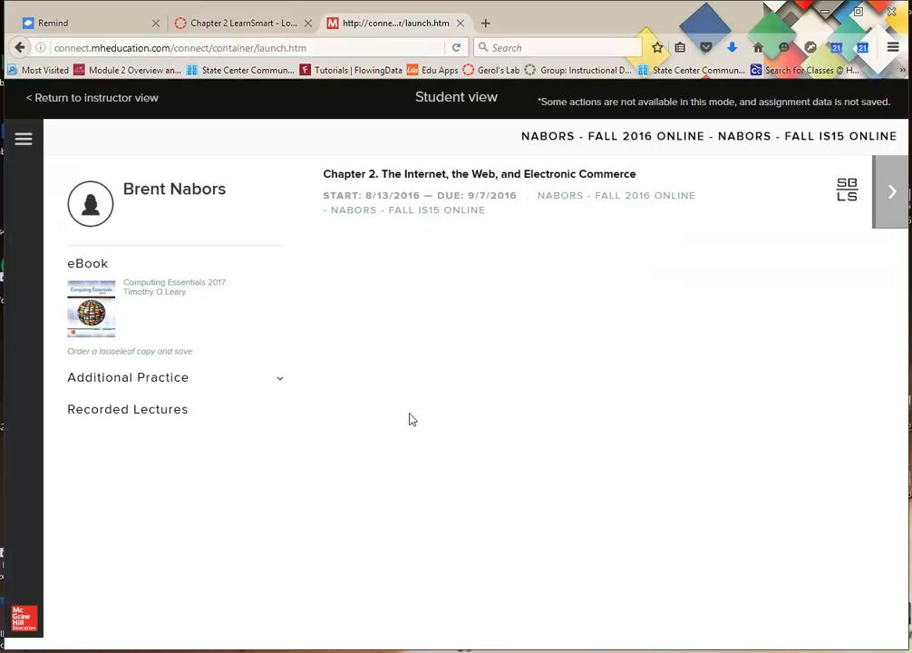
pyautogui.moveTo(388, 200)
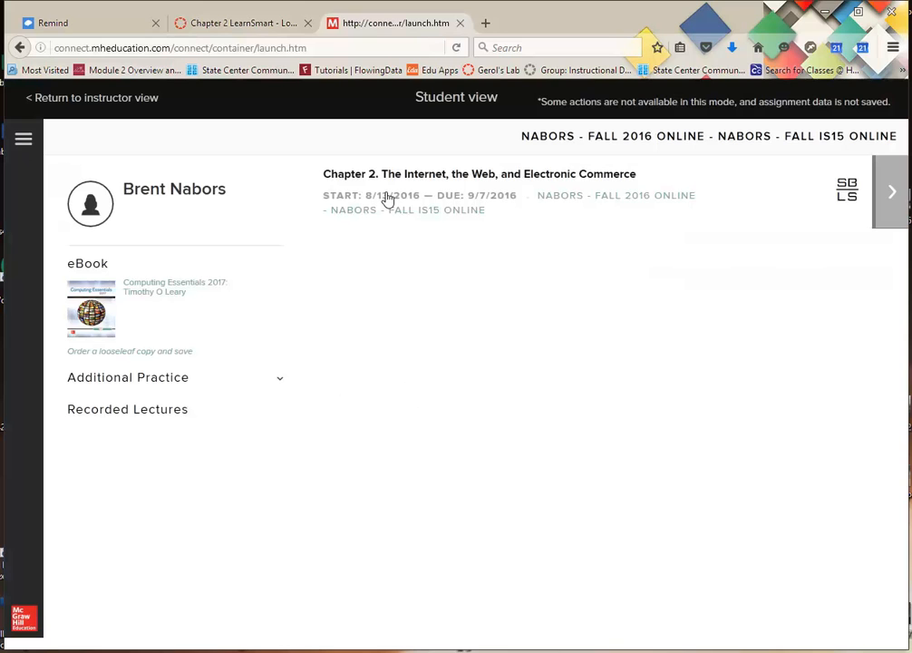
pyautogui.moveTo(801, 207)
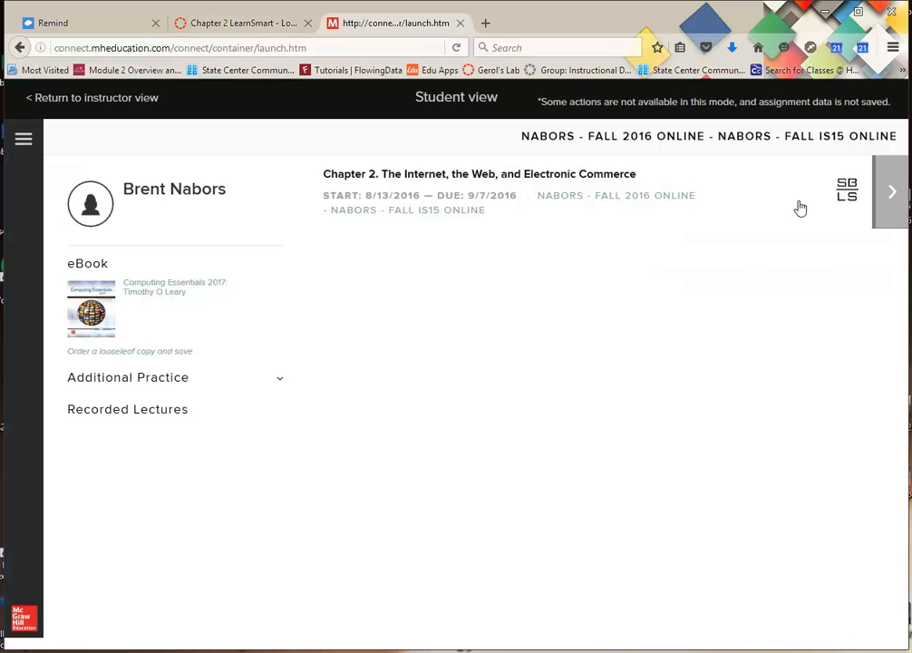
pyautogui.moveTo(207, 170)
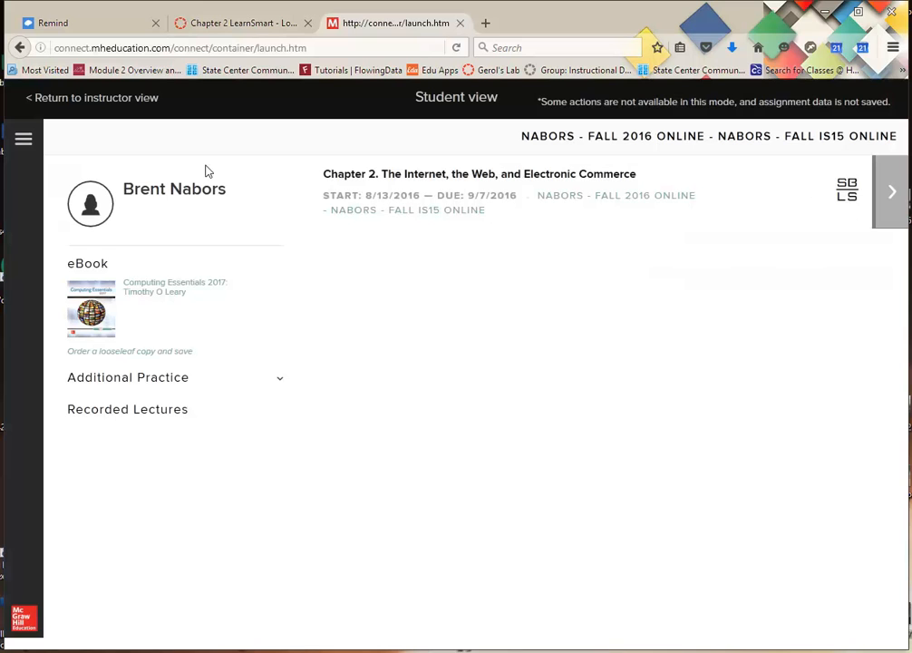
pyautogui.click(22, 138)
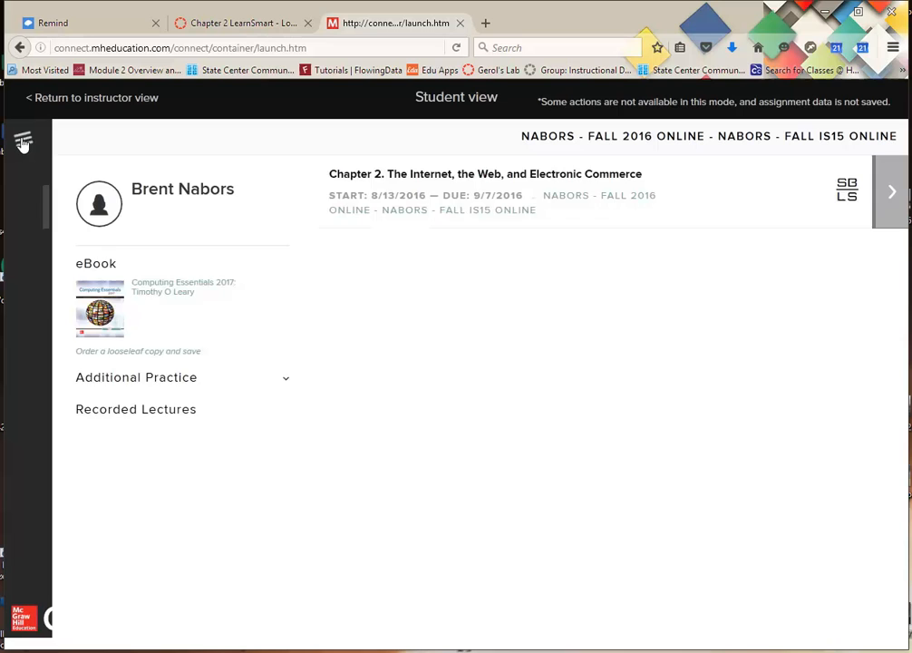
pyautogui.click(23, 141)
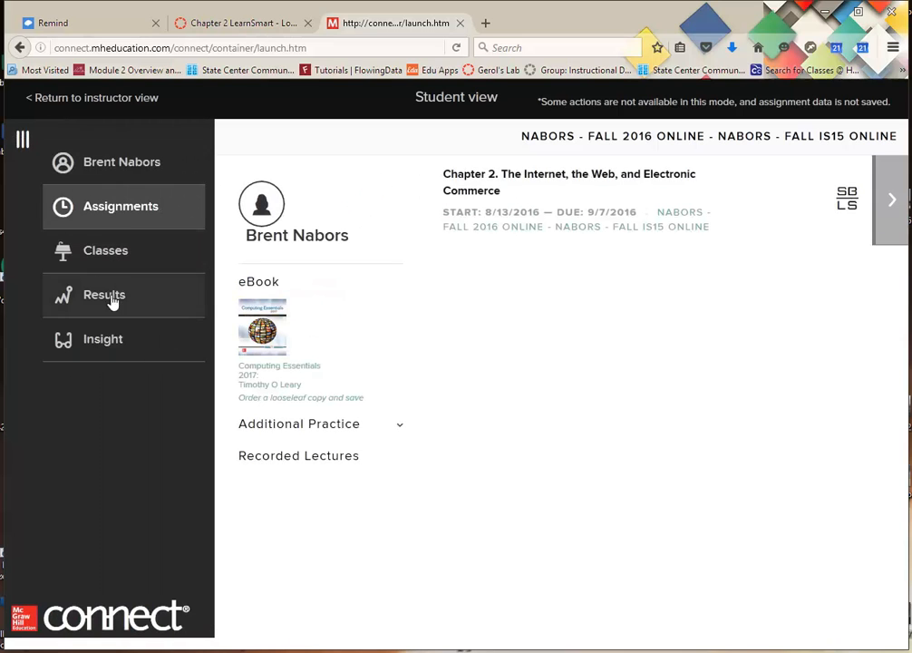
pyautogui.moveTo(108, 322)
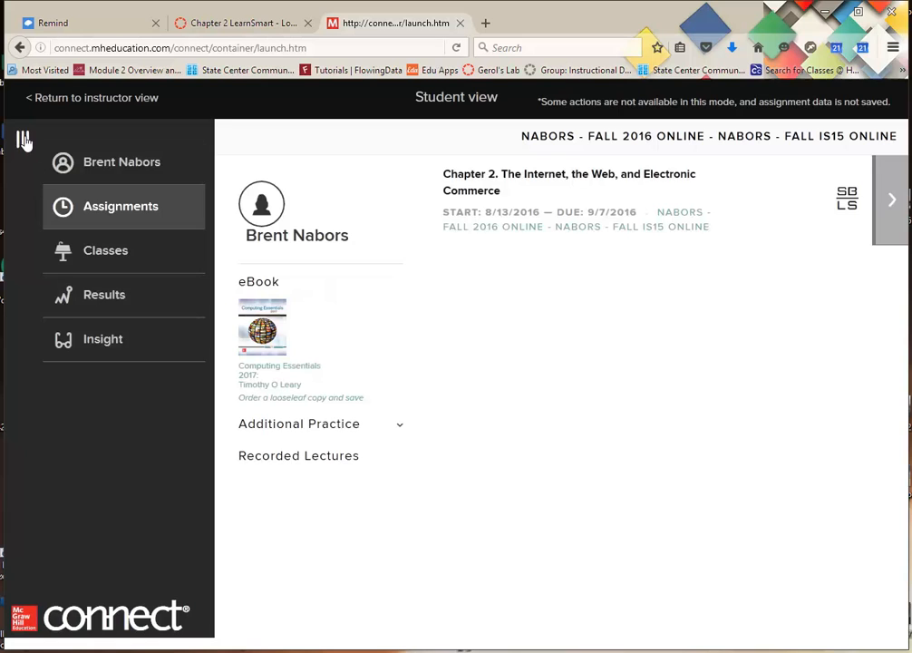
pyautogui.click(23, 142)
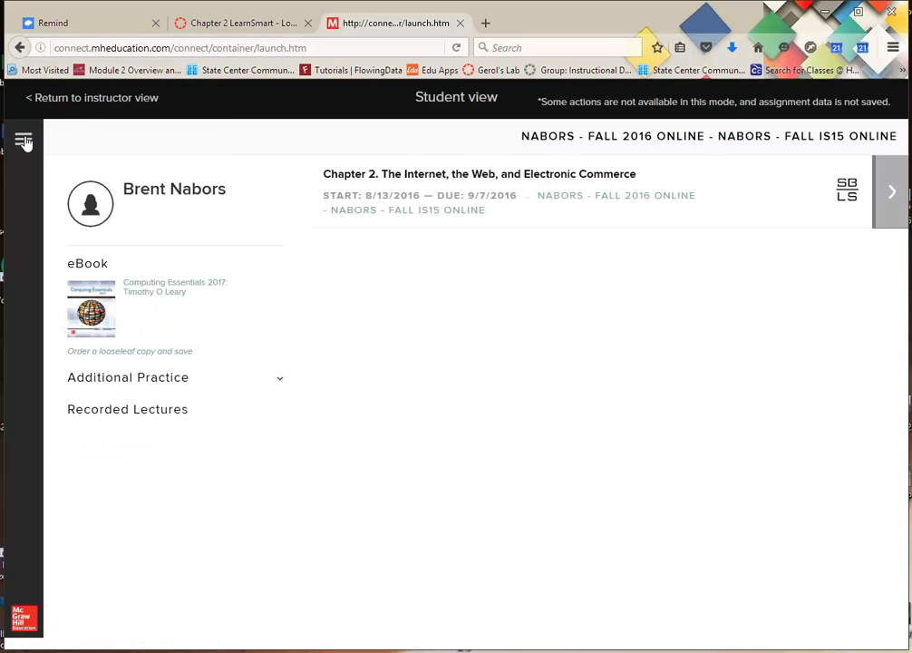
pyautogui.moveTo(295, 142)
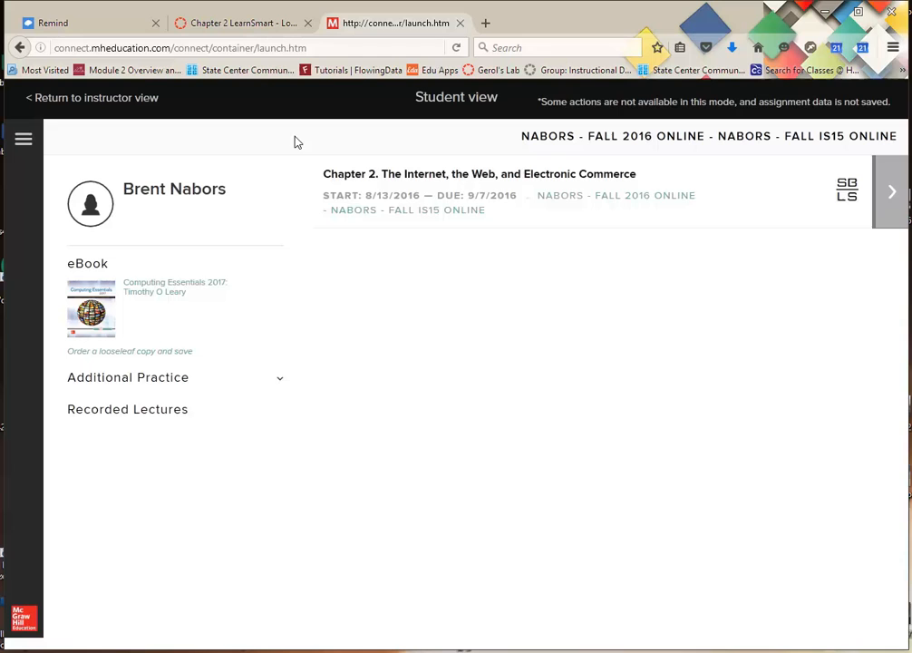
pyautogui.moveTo(581, 194)
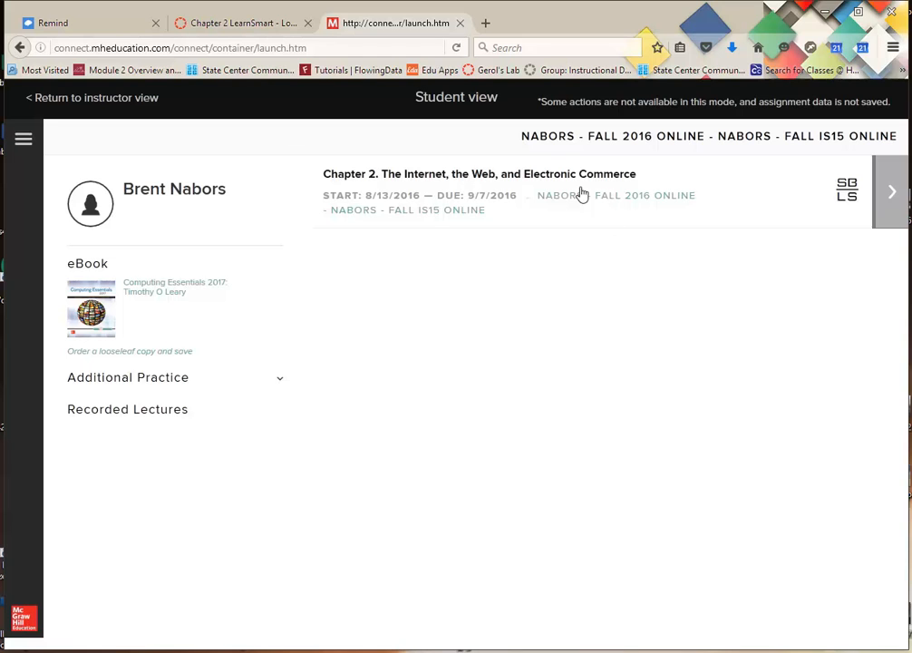
pyautogui.moveTo(529, 185)
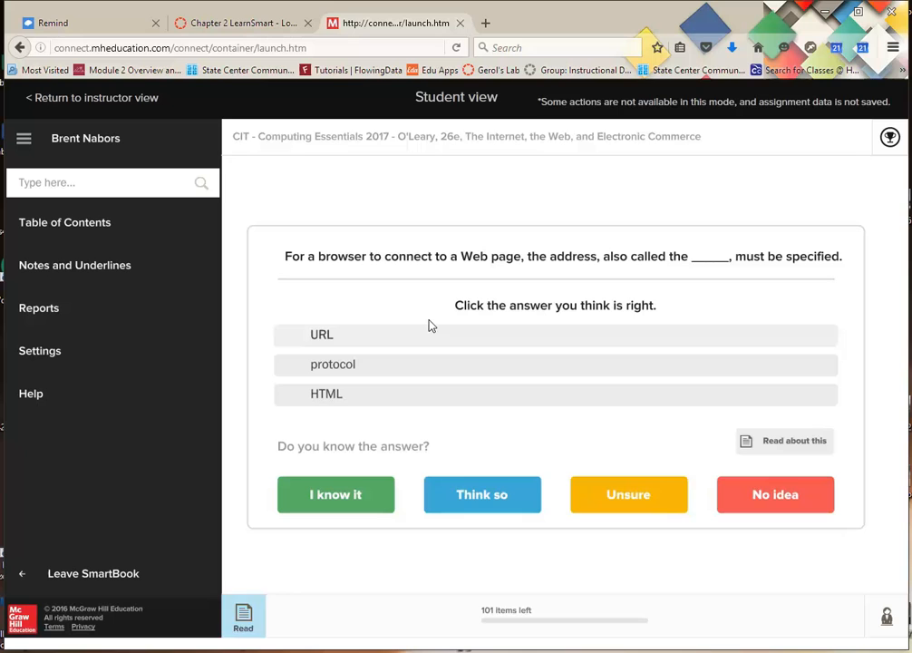
pyautogui.moveTo(486, 620)
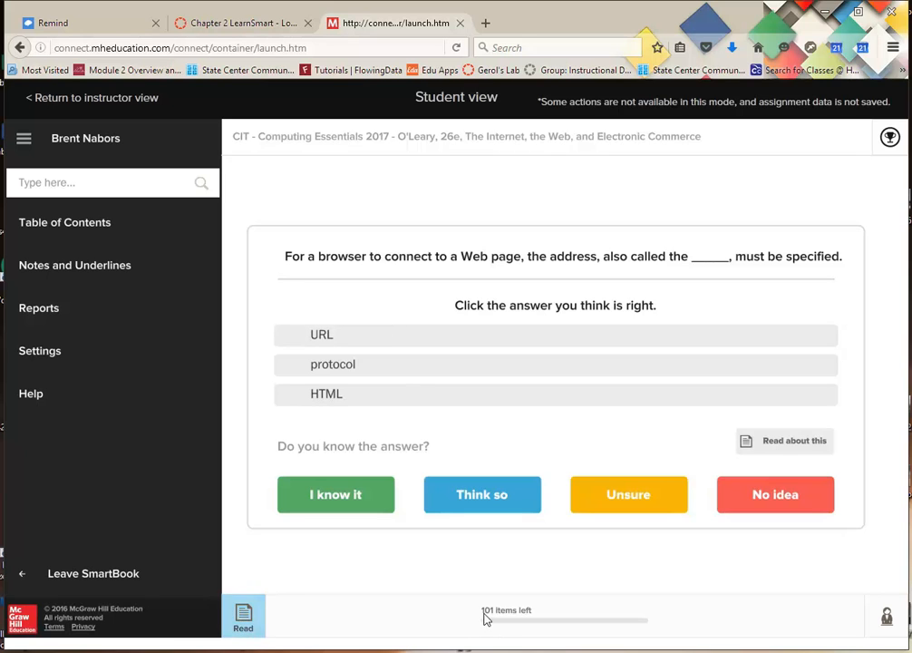
pyautogui.moveTo(339, 327)
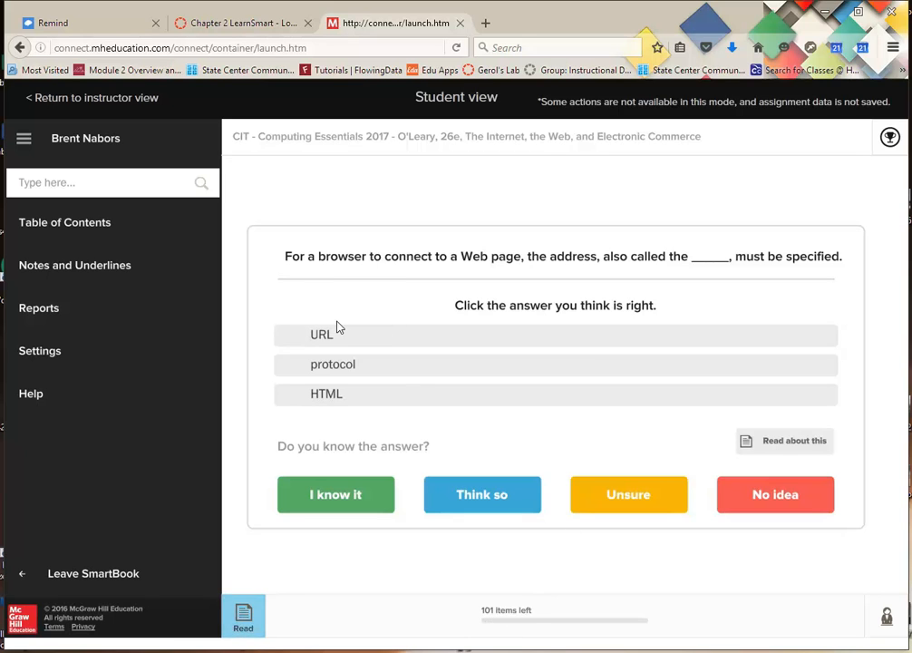
pyautogui.moveTo(586, 281)
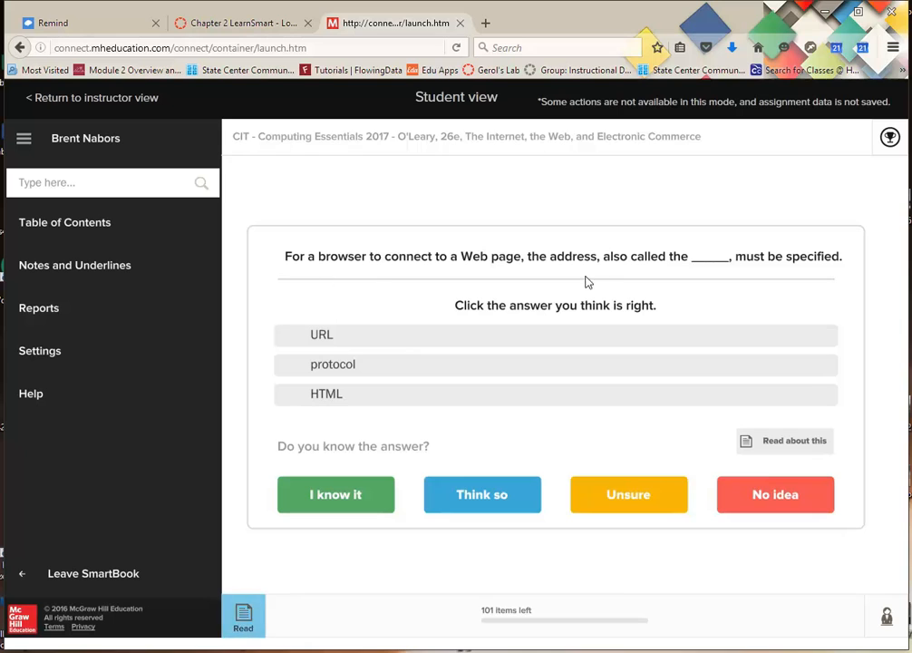
pyautogui.moveTo(385, 282)
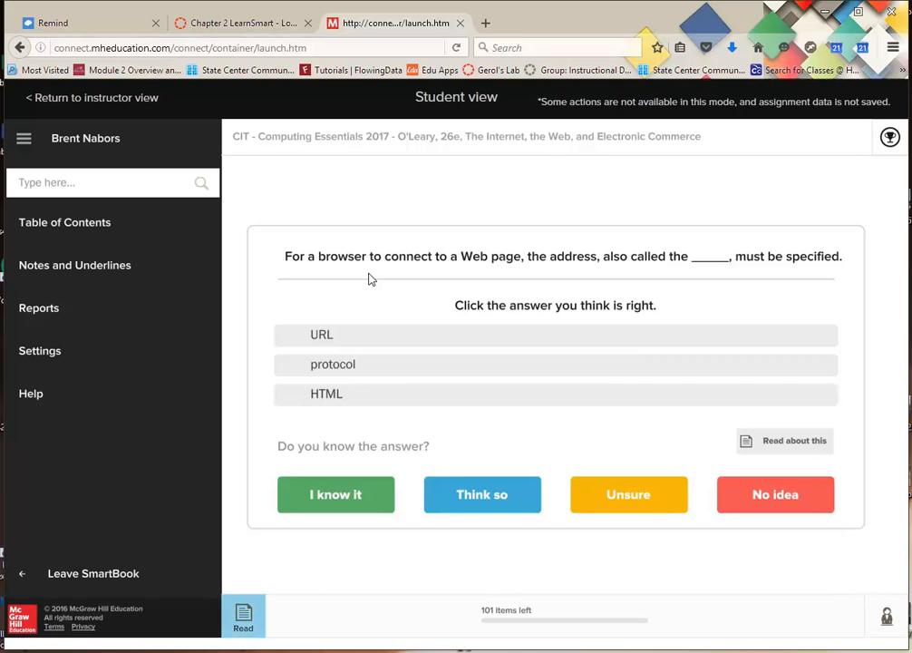
pyautogui.moveTo(335, 389)
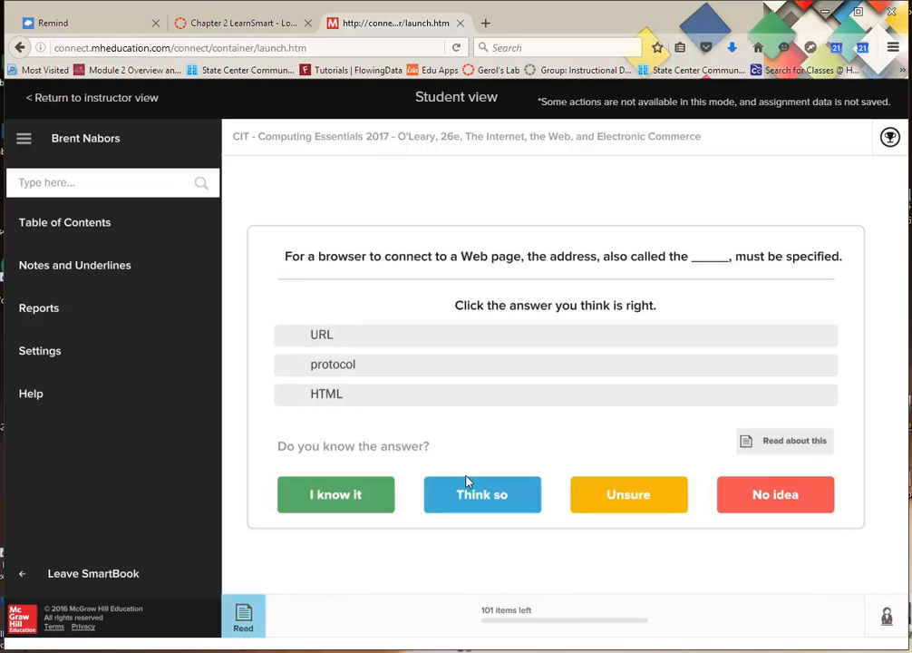
pyautogui.moveTo(628, 494)
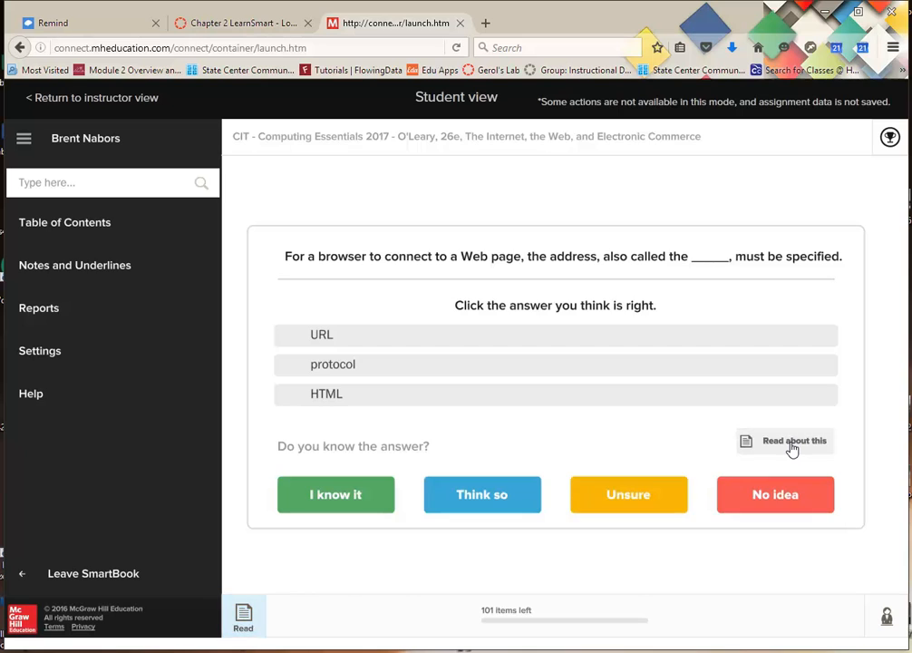
# Step: Read the page 32 ebook passage on URLs, then return to the question
pyautogui.click(785, 441)
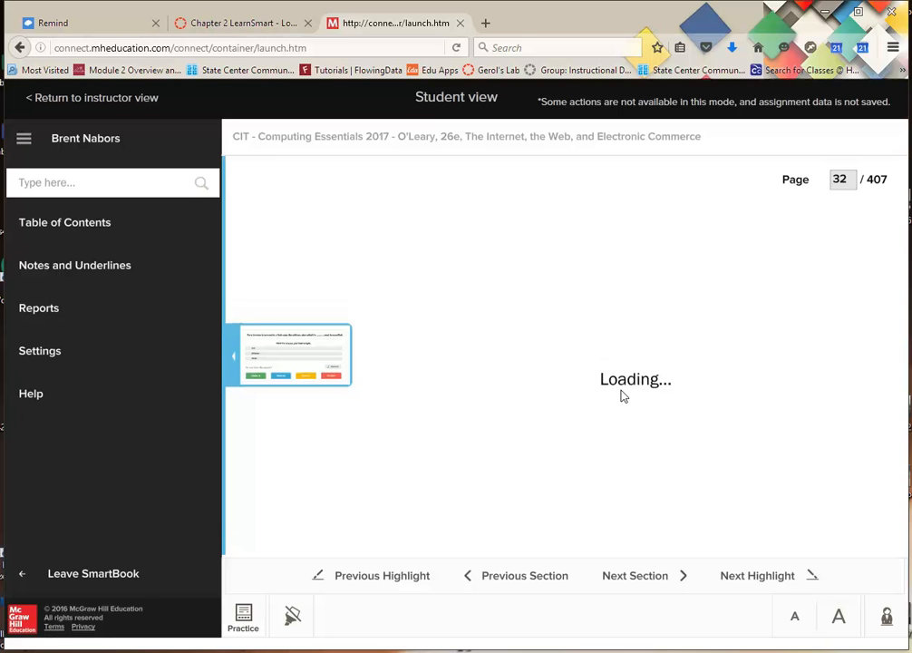
pyautogui.moveTo(630, 391)
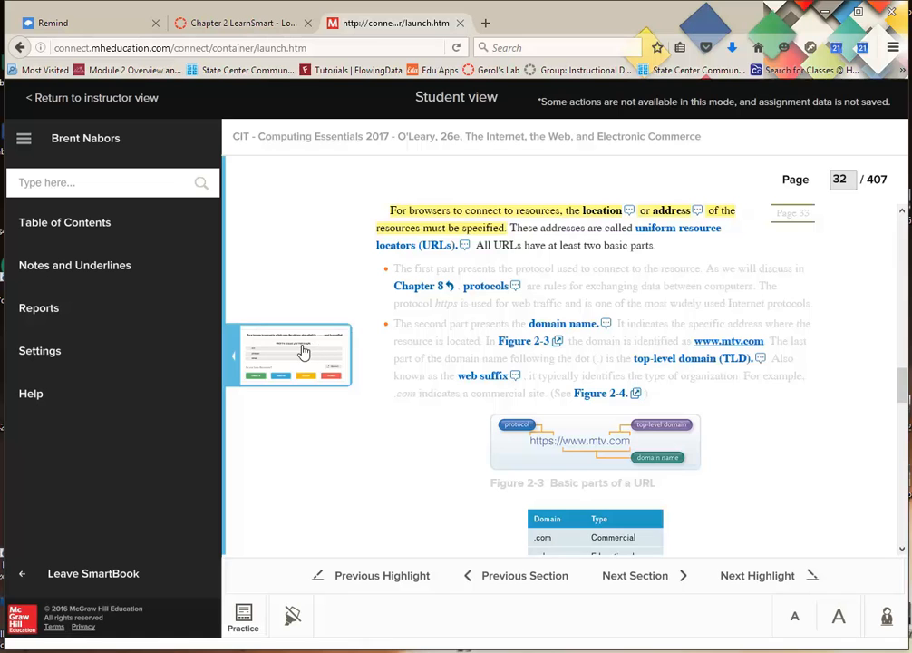
pyautogui.click(243, 617)
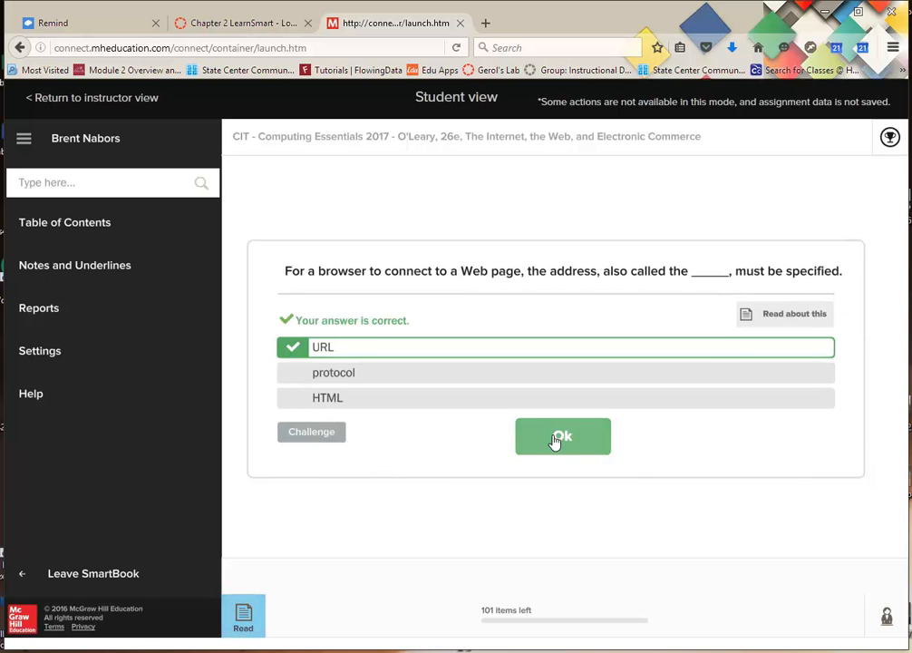
# Step: On the next question, read about e-commerce types, then answer the B2C/C2C/B2B matching as 'I know it'
pyautogui.click(563, 436)
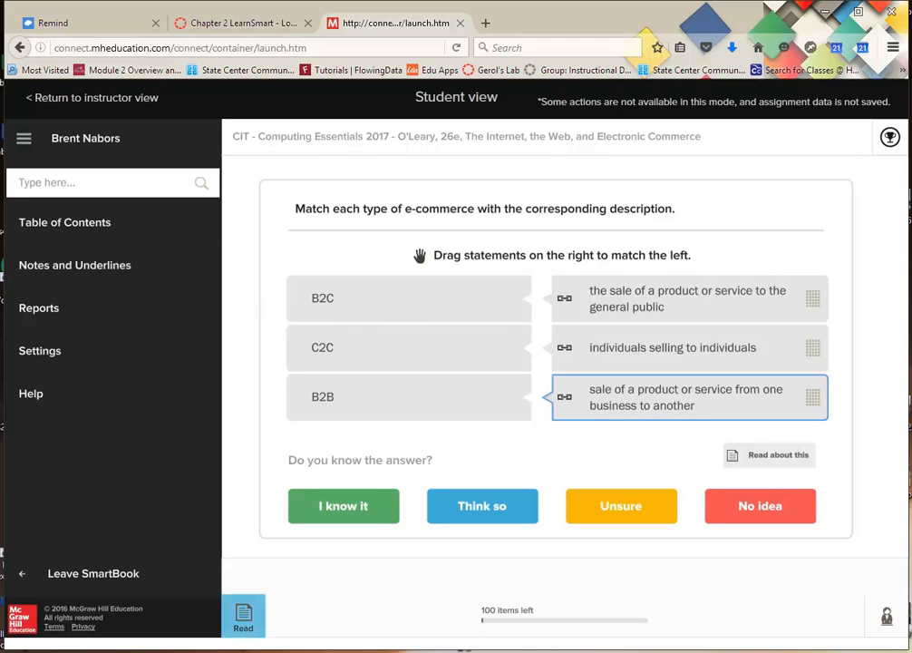
pyautogui.click(778, 454)
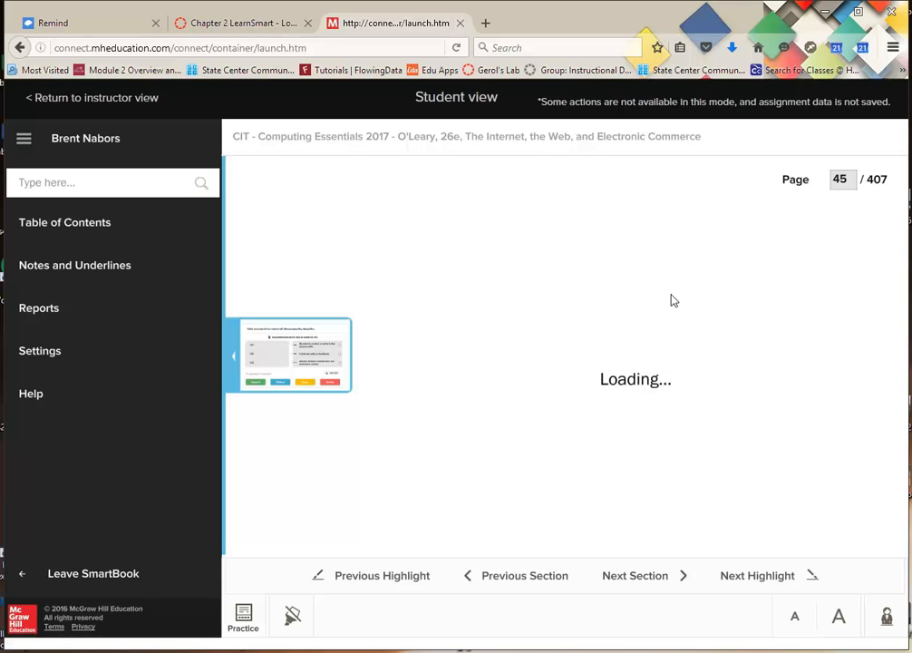
pyautogui.moveTo(292, 616)
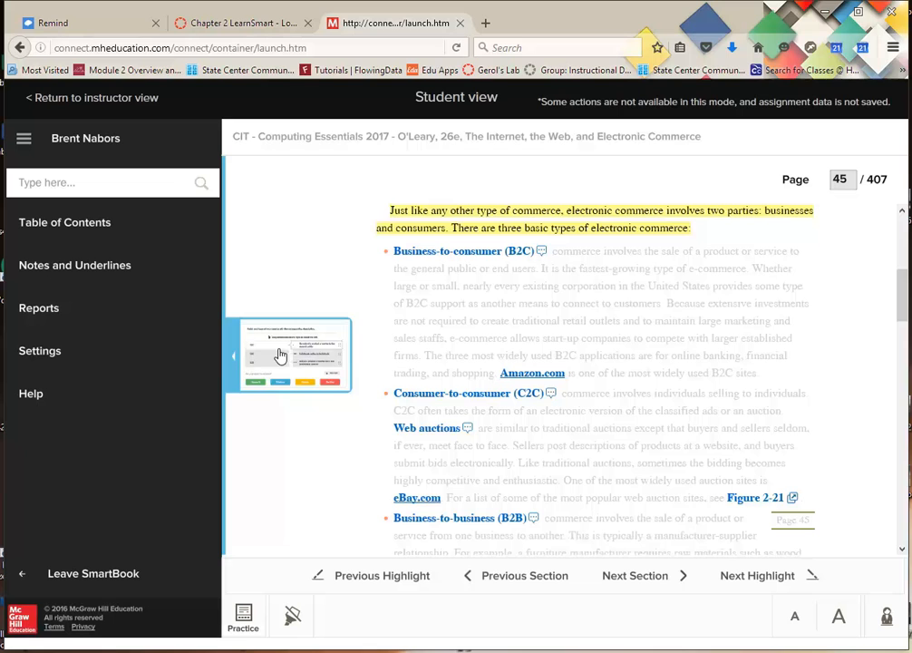
pyautogui.click(243, 616)
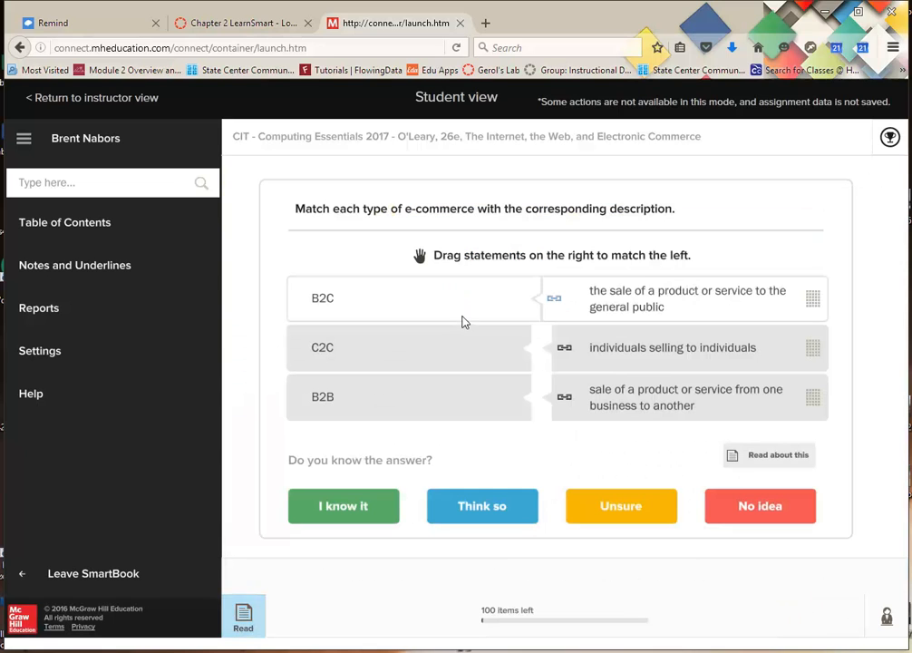
pyautogui.moveTo(378, 362)
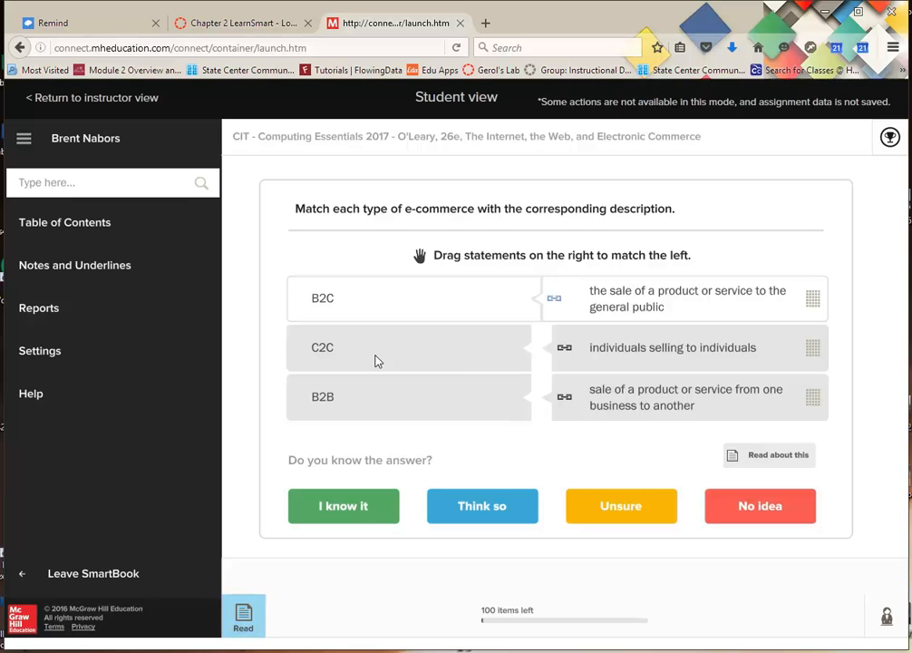
pyautogui.moveTo(363, 356)
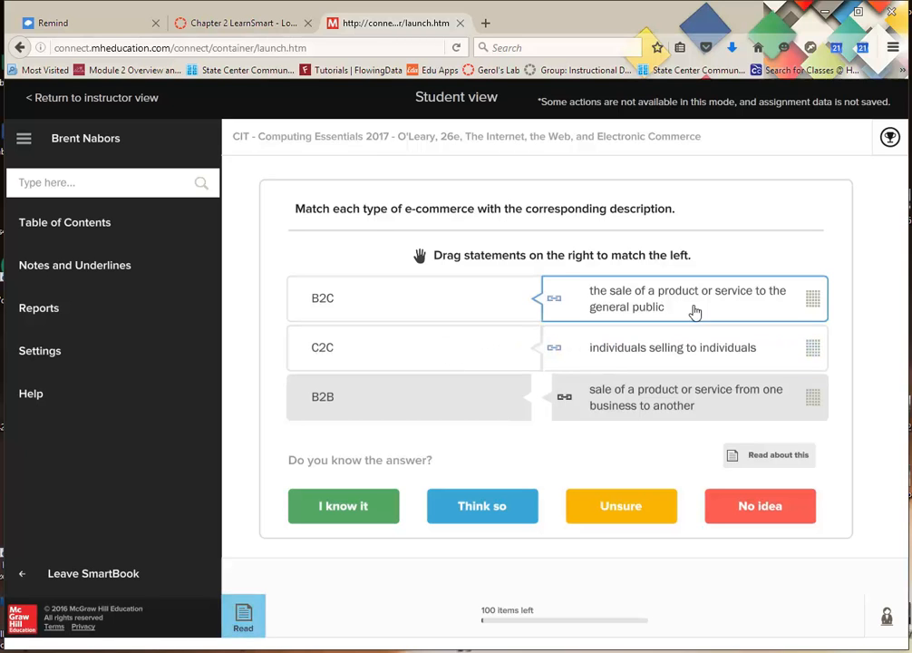
pyautogui.moveTo(693, 301)
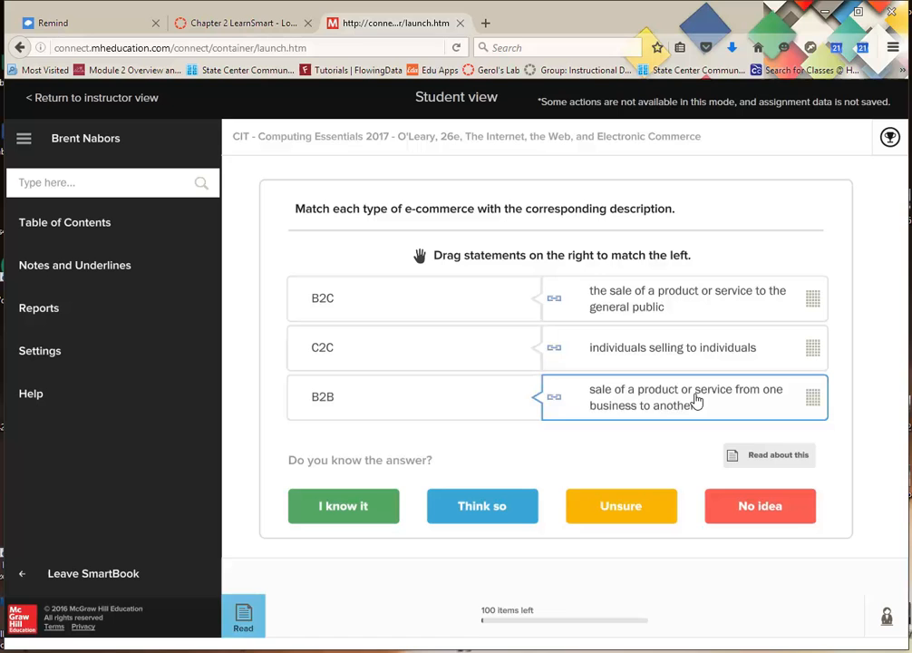
pyautogui.moveTo(555, 407)
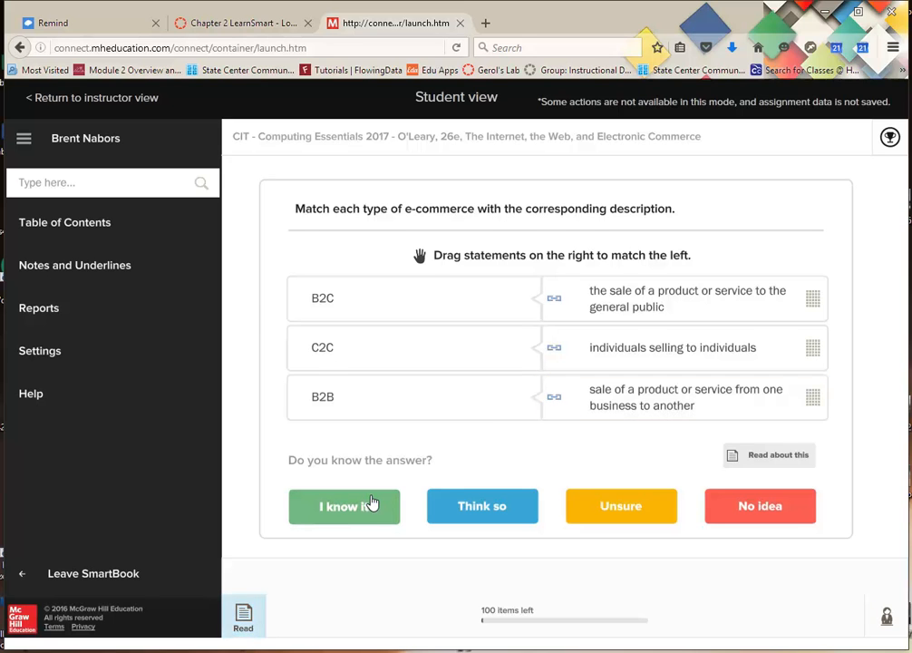
pyautogui.click(344, 506)
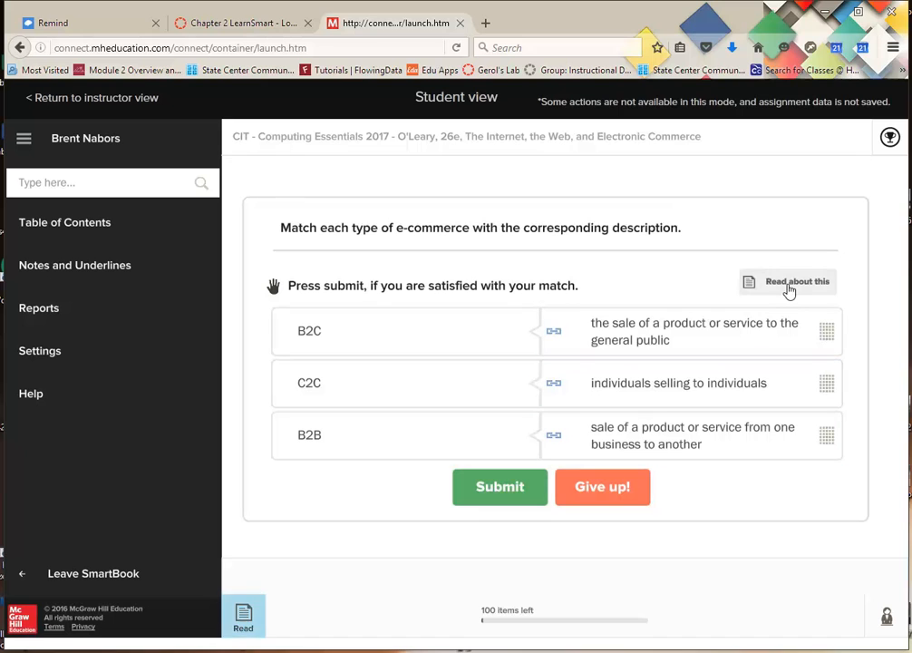
pyautogui.click(787, 281)
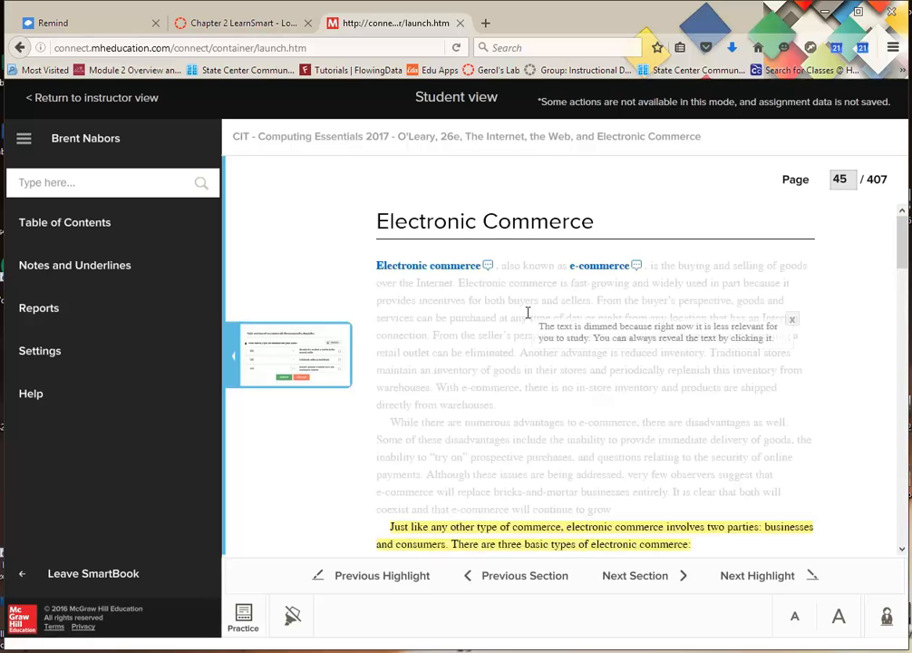
pyautogui.scroll(-3)
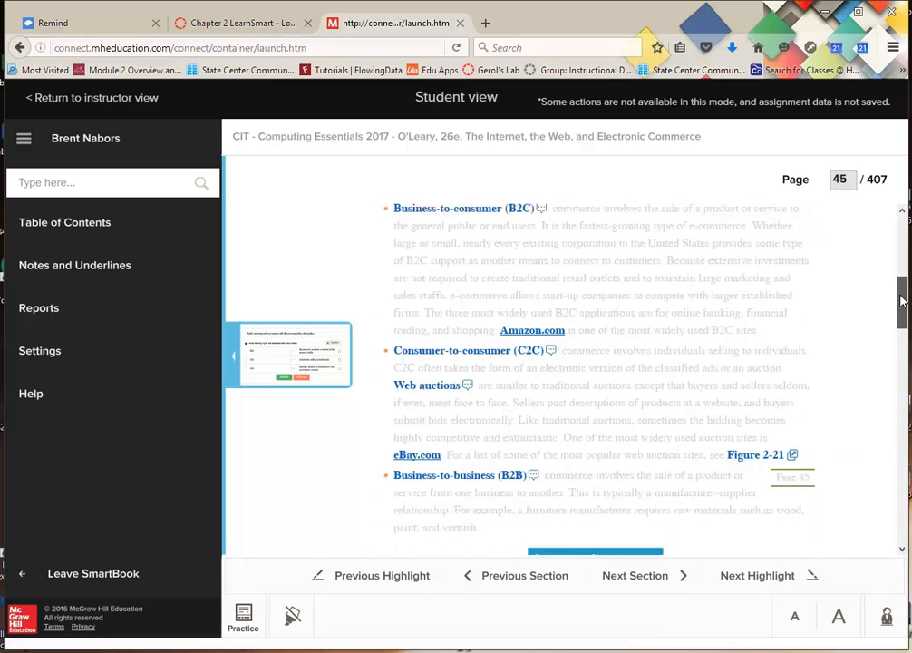
pyautogui.scroll(-3)
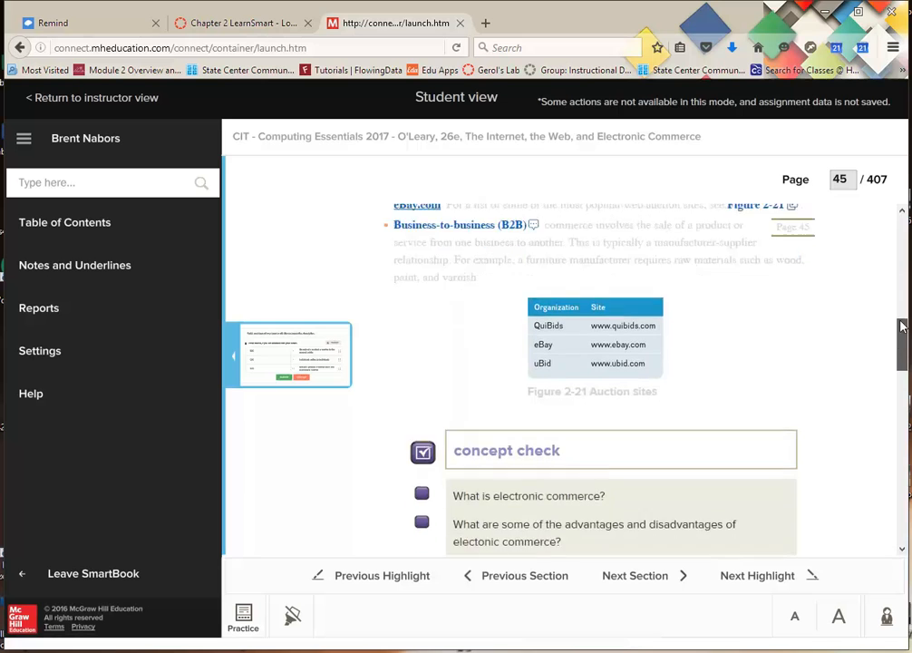
pyautogui.scroll(3)
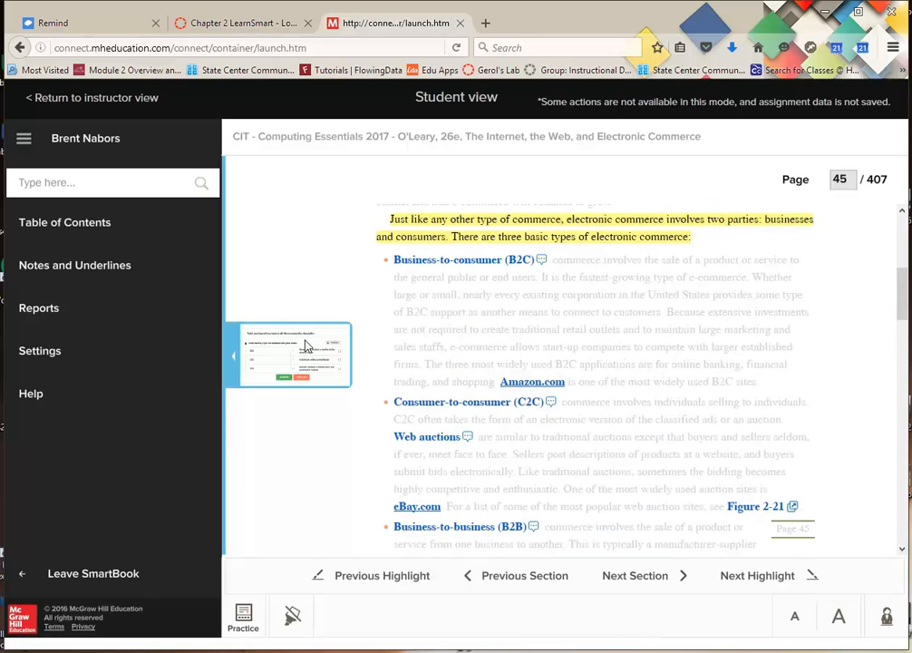
pyautogui.click(244, 616)
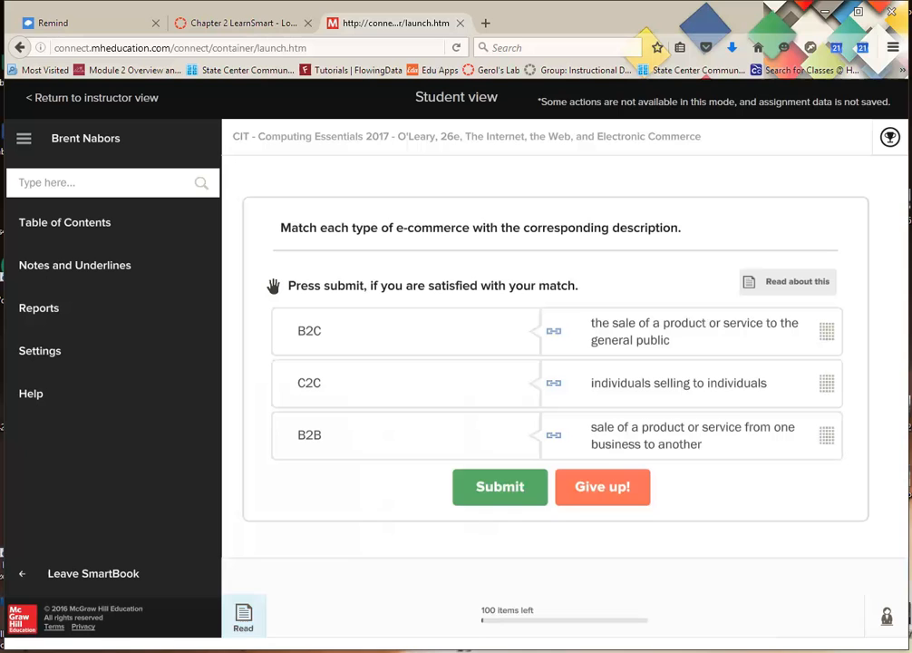
pyautogui.moveTo(499, 487)
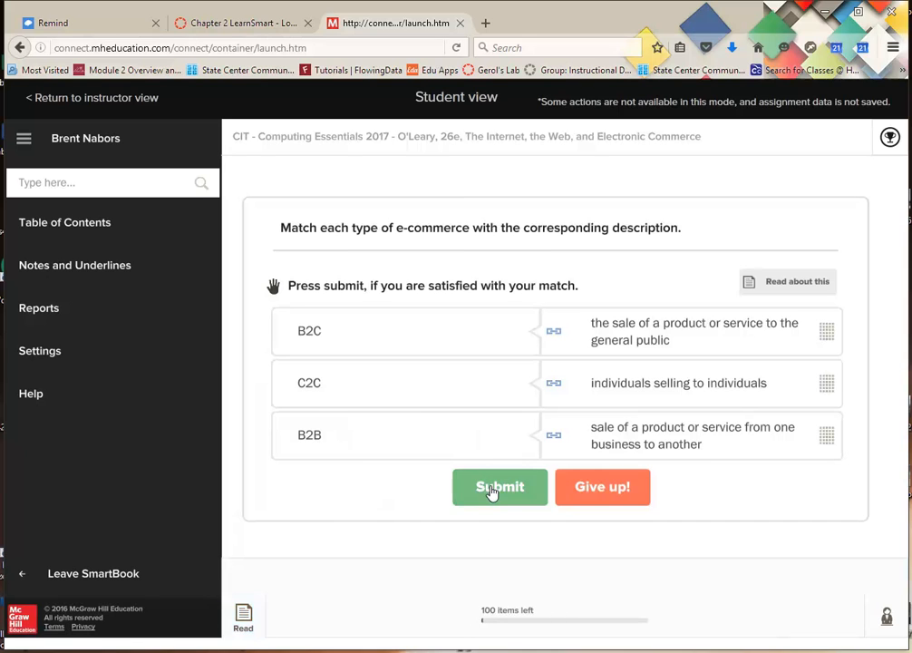
# Step: Submit the e-commerce matching answer and continue to the blog-definition question
pyautogui.click(499, 487)
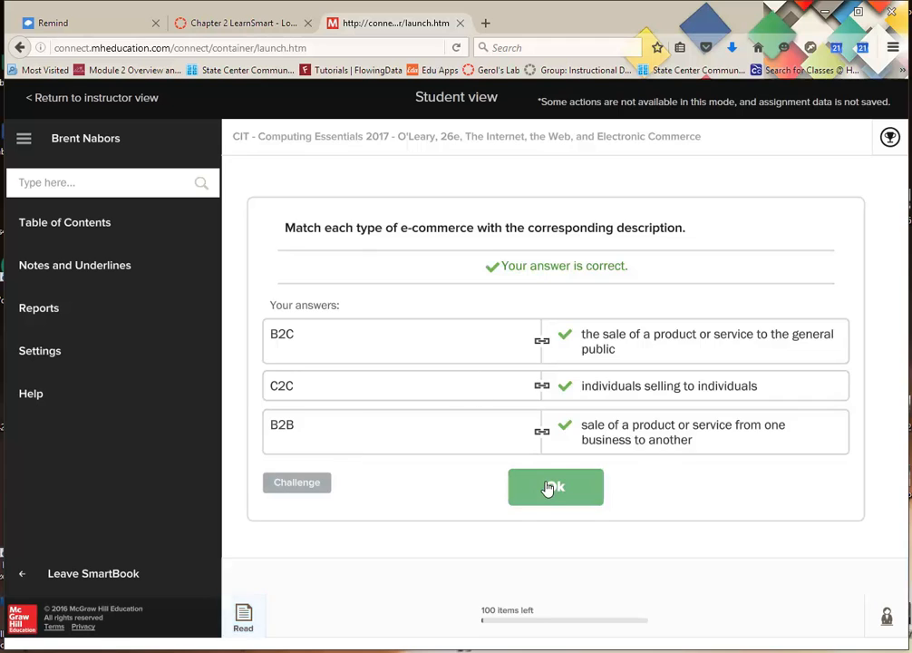
pyautogui.click(556, 487)
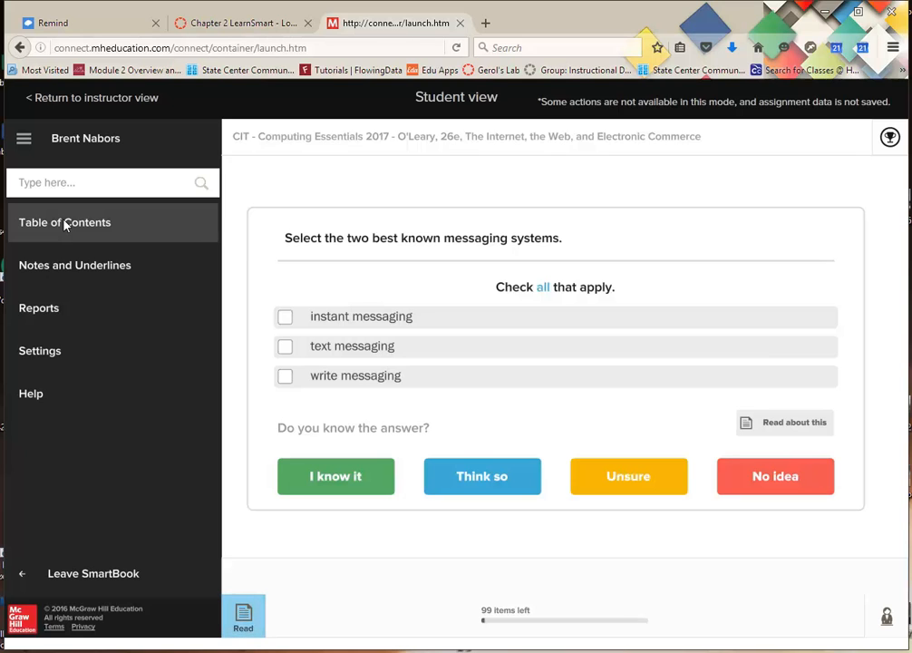
pyautogui.click(64, 223)
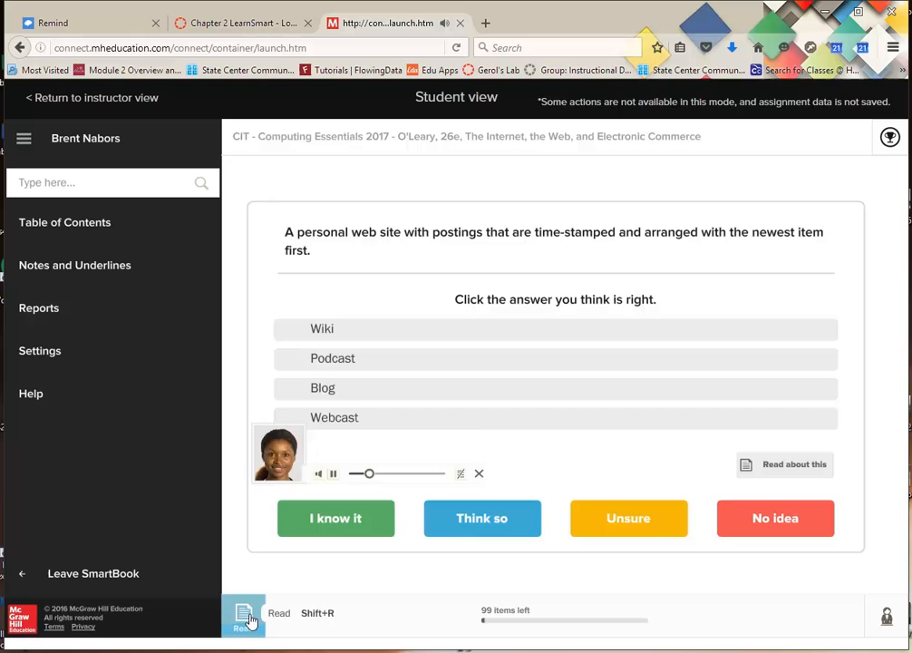
# Step: Switch to Read, scroll Chapter 2's ebook, and bookmark the entertainment passage
pyautogui.click(245, 614)
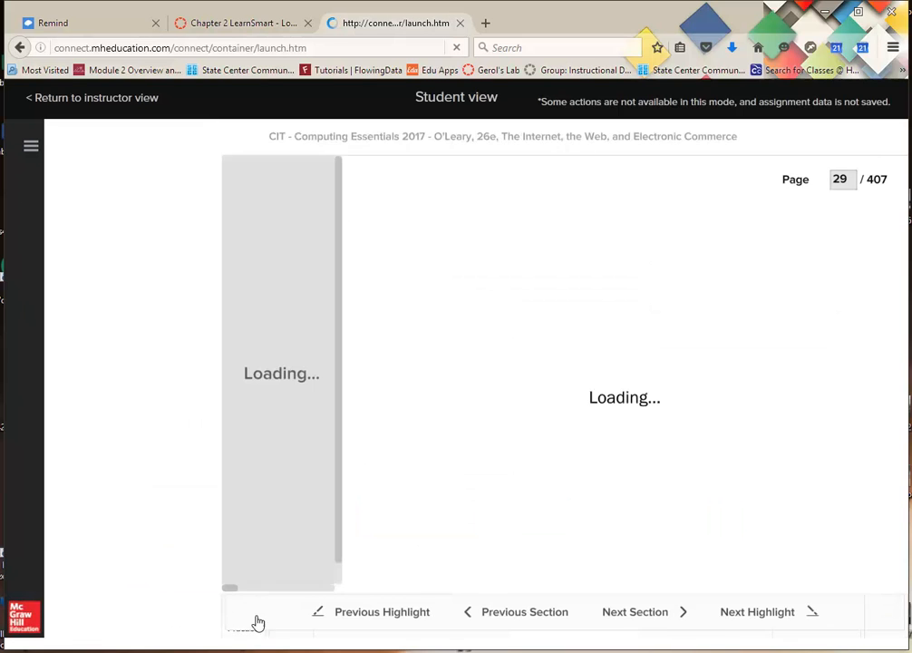
pyautogui.click(61, 137)
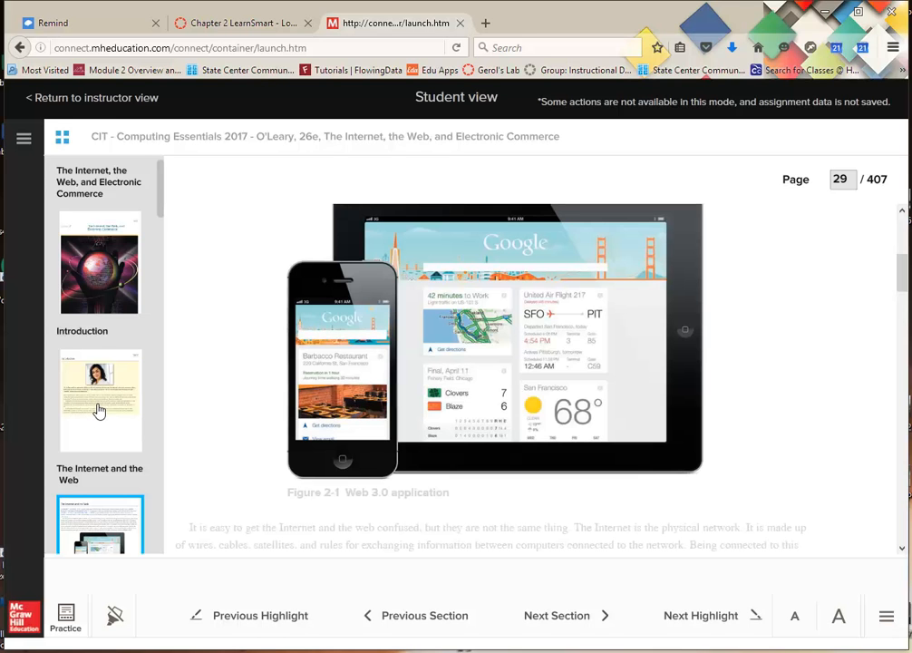
pyautogui.scroll(-3)
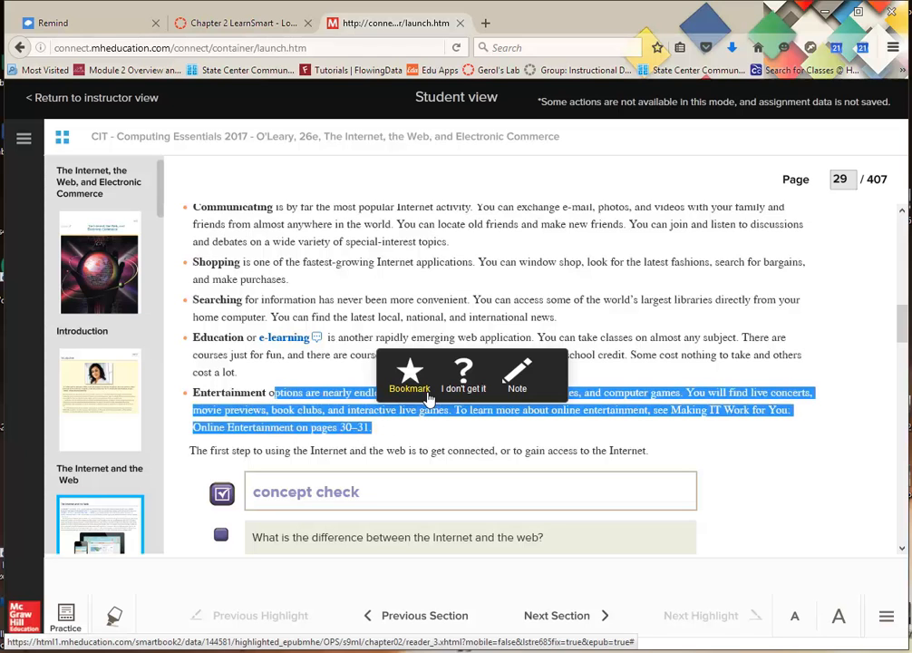
pyautogui.click(454, 350)
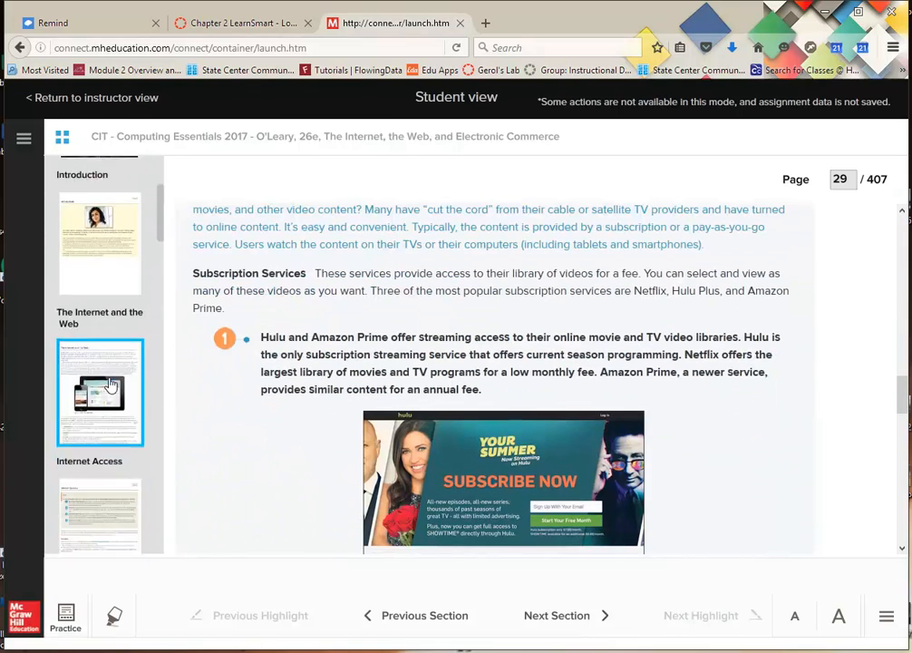
pyautogui.scroll(-3)
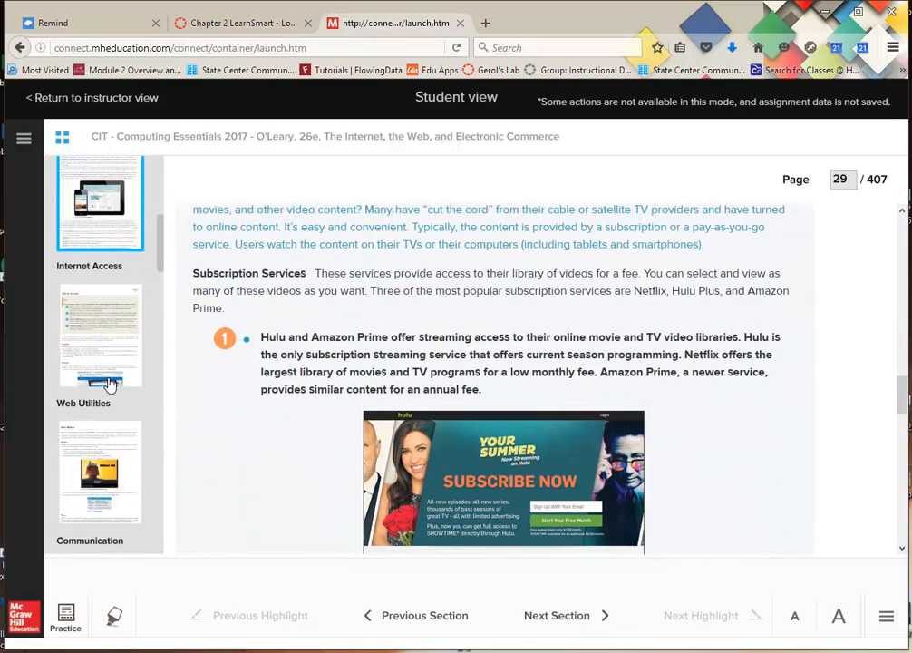
pyautogui.moveTo(65, 617)
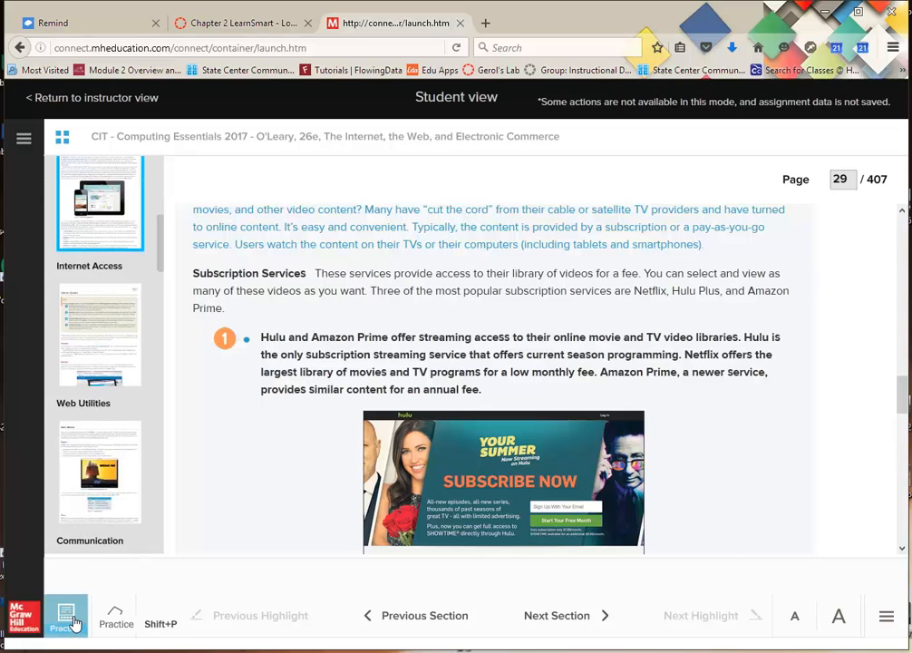
# Step: Return to Practice and choose 'downloading' for the file-transfer question
pyautogui.click(66, 617)
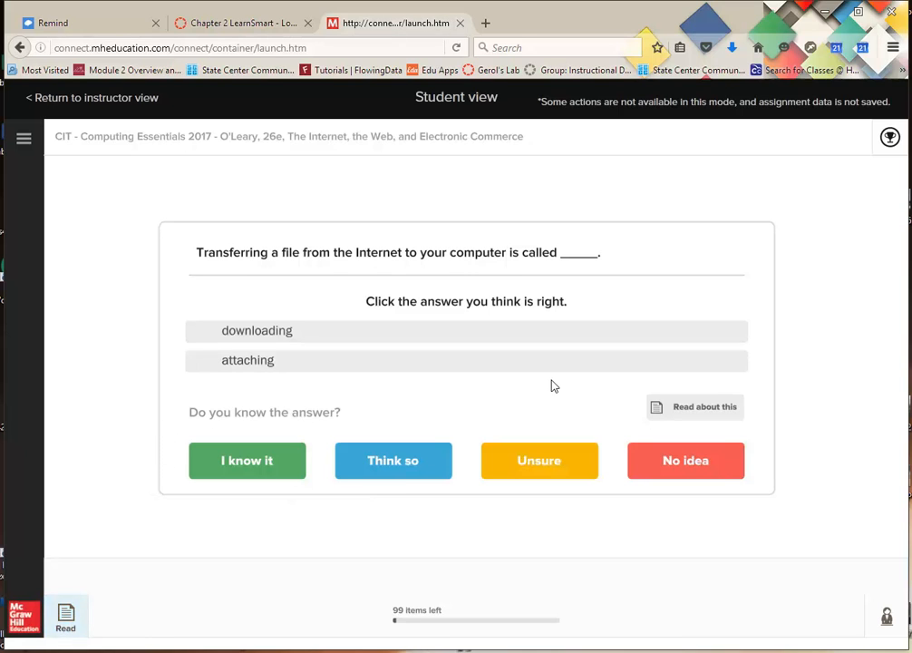
pyautogui.moveTo(680, 413)
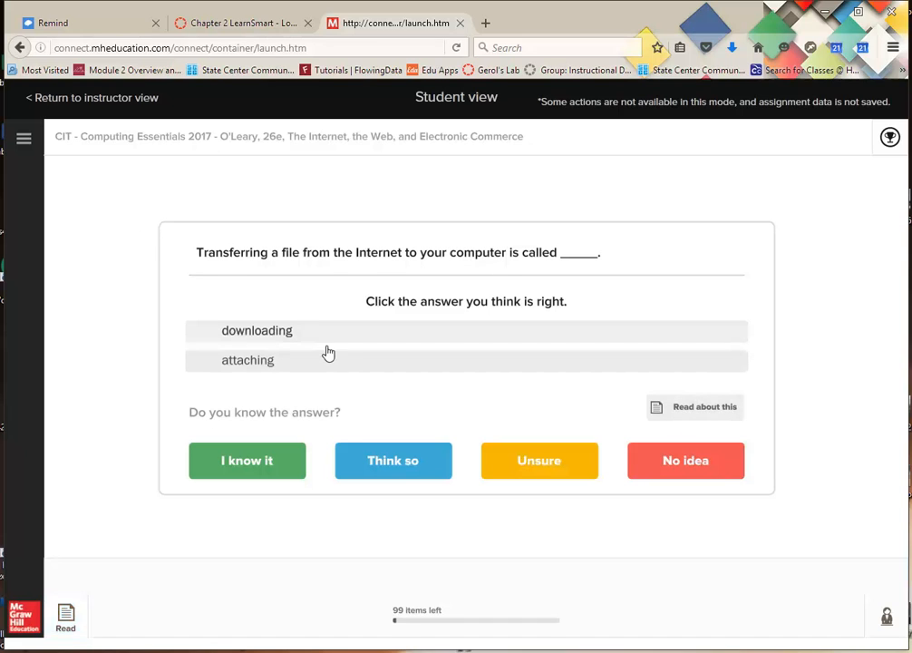
pyautogui.moveTo(338, 378)
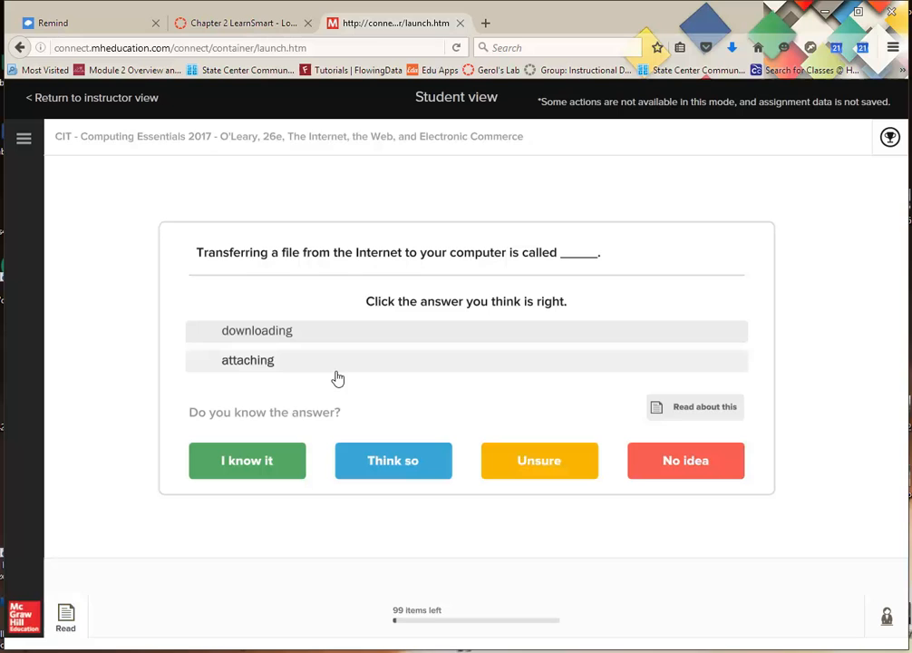
pyautogui.moveTo(304, 365)
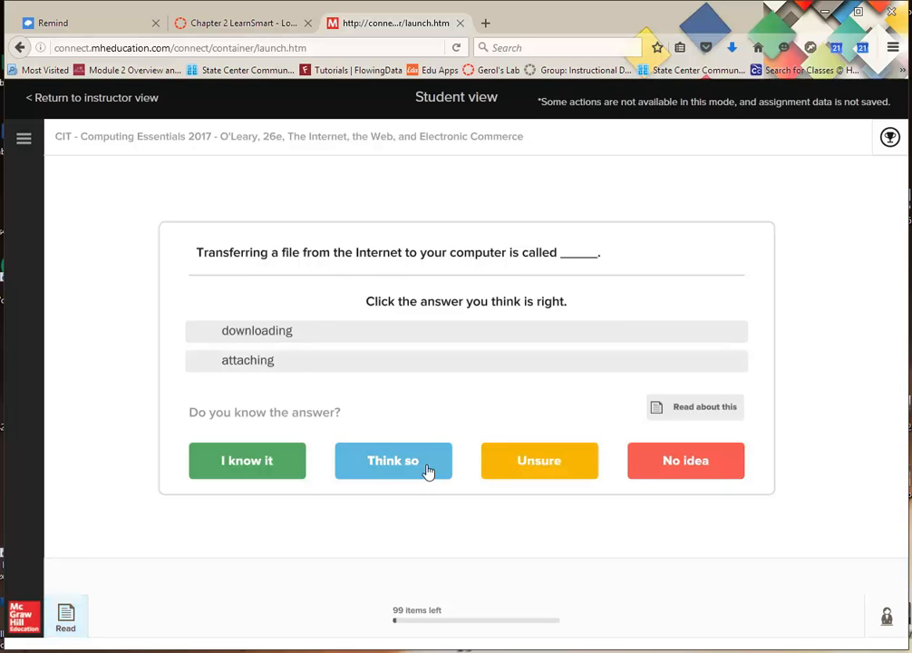
pyautogui.moveTo(330, 338)
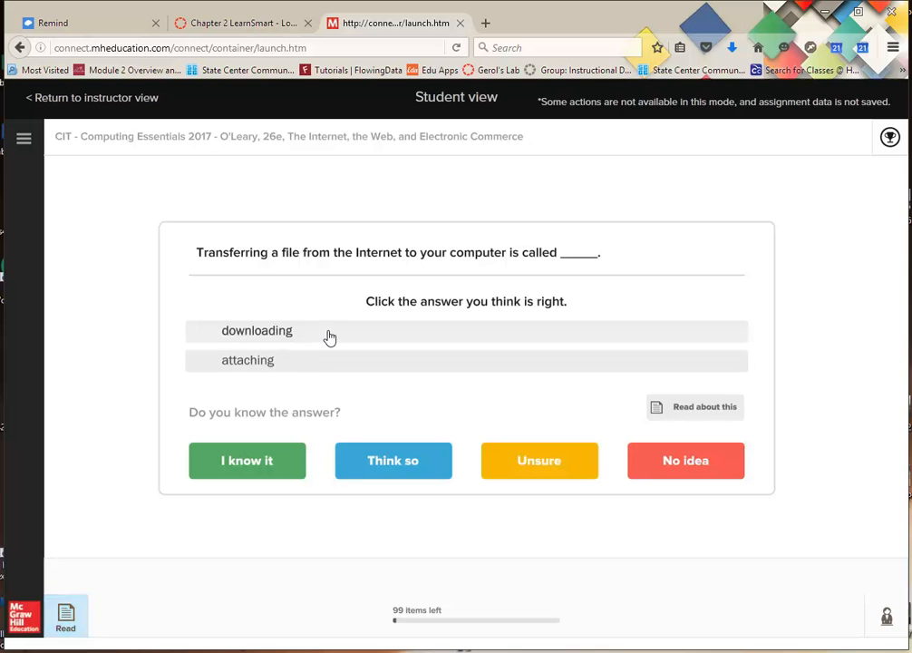
pyautogui.click(257, 330)
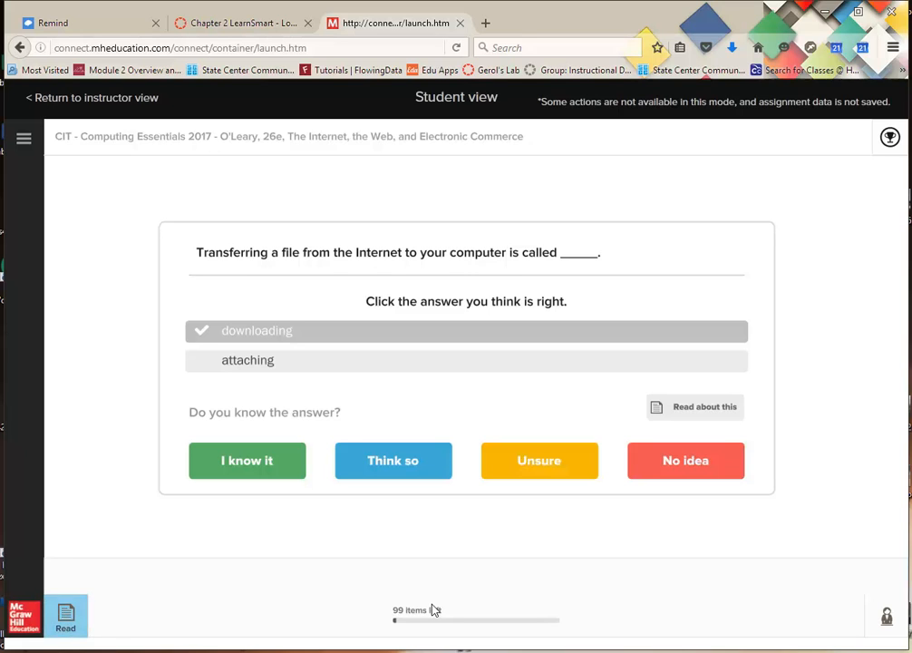
pyautogui.moveTo(453, 97)
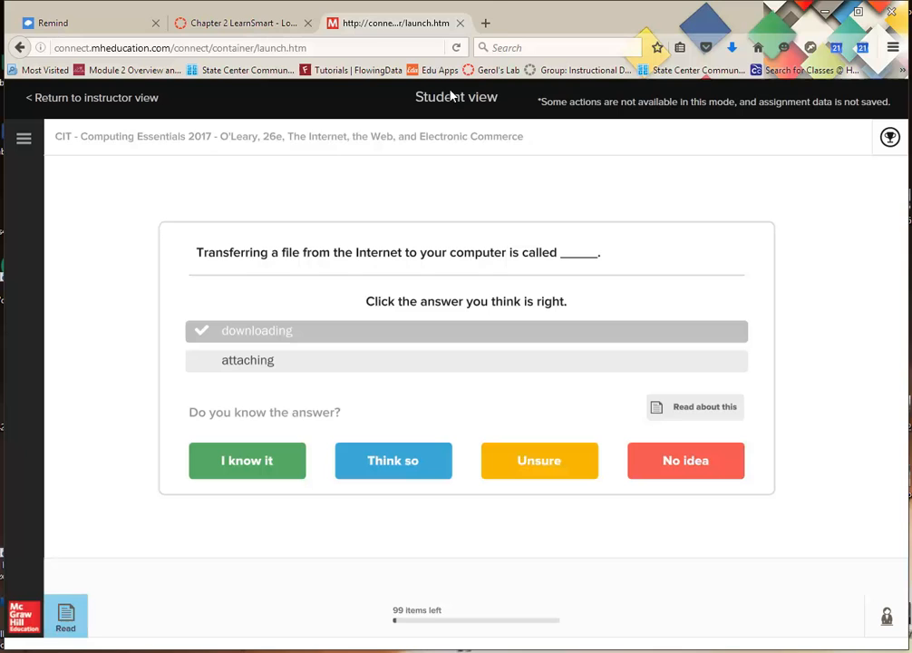
pyautogui.moveTo(890, 138)
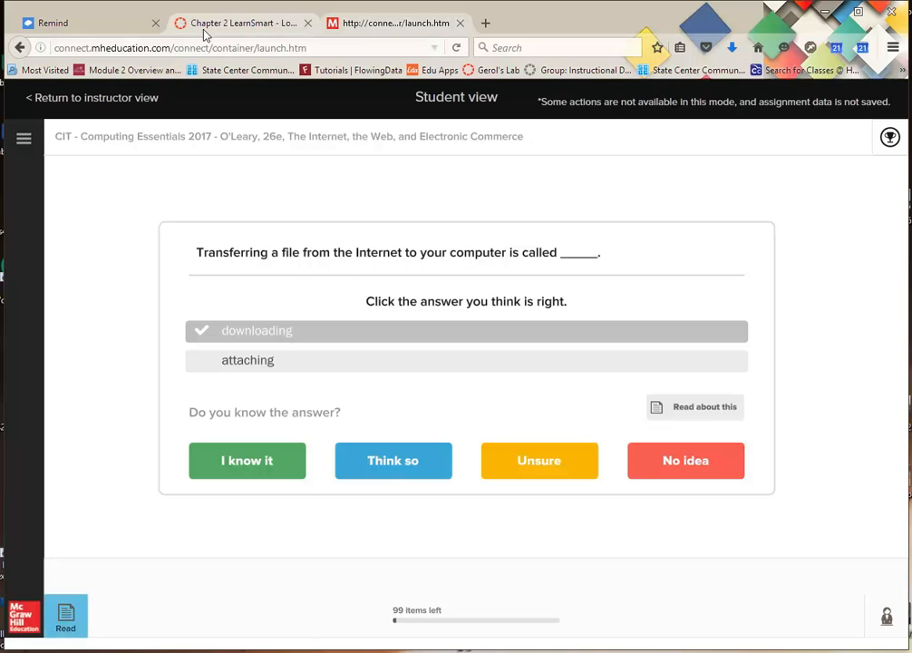
pyautogui.moveTo(109, 473)
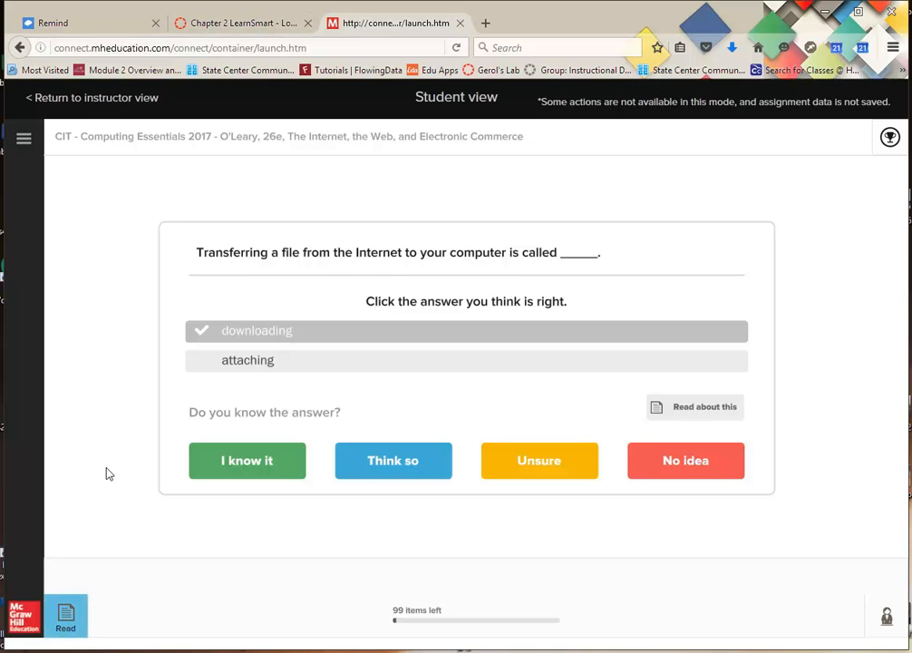
pyautogui.moveTo(488, 159)
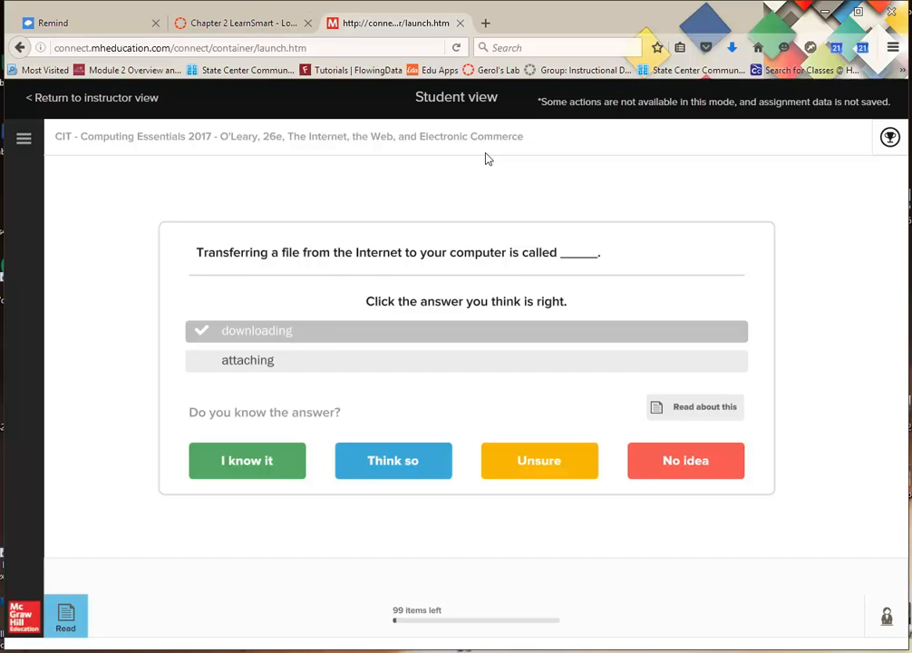